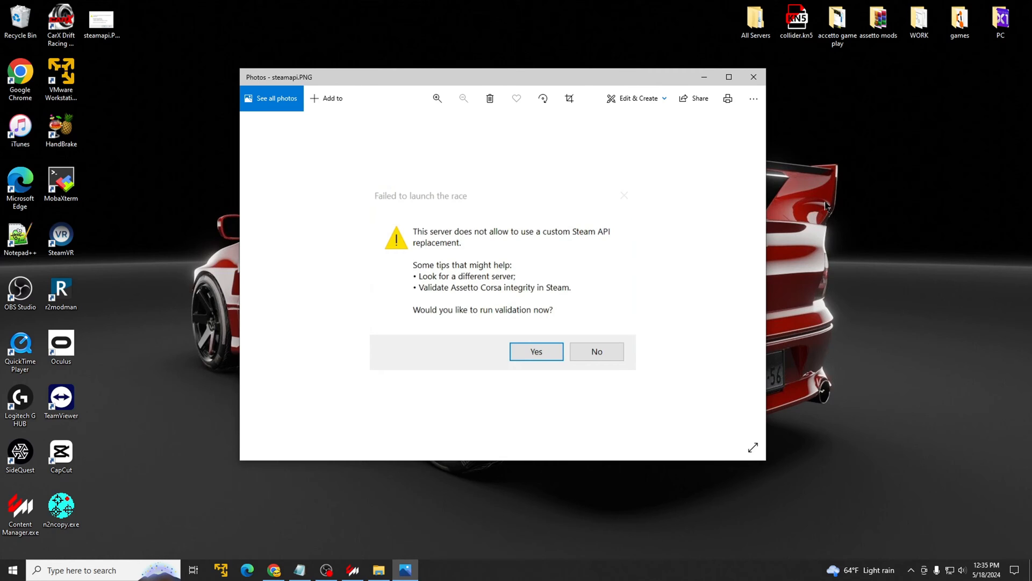
pyautogui.moveTo(716, 290)
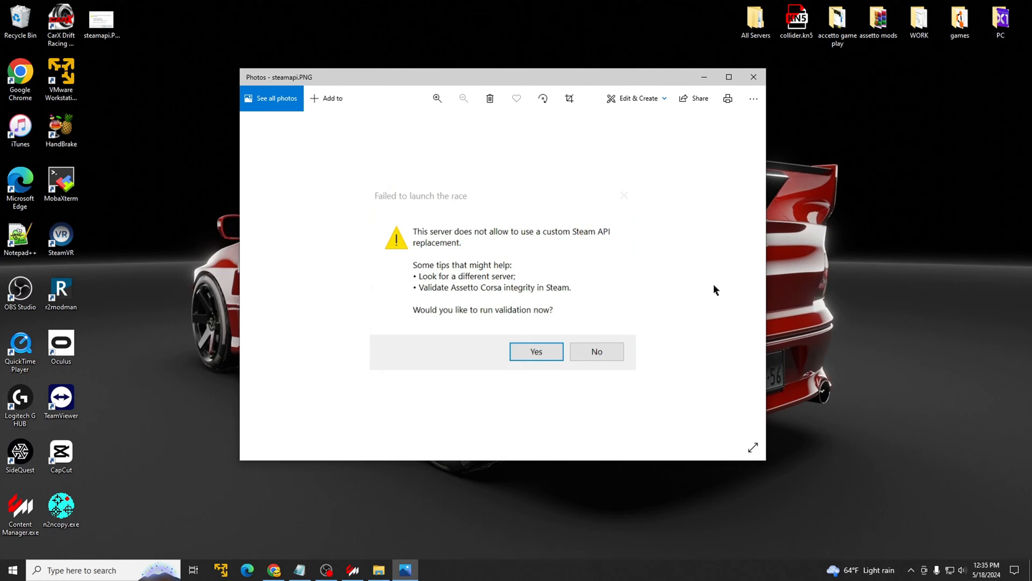
pyautogui.moveTo(644, 276)
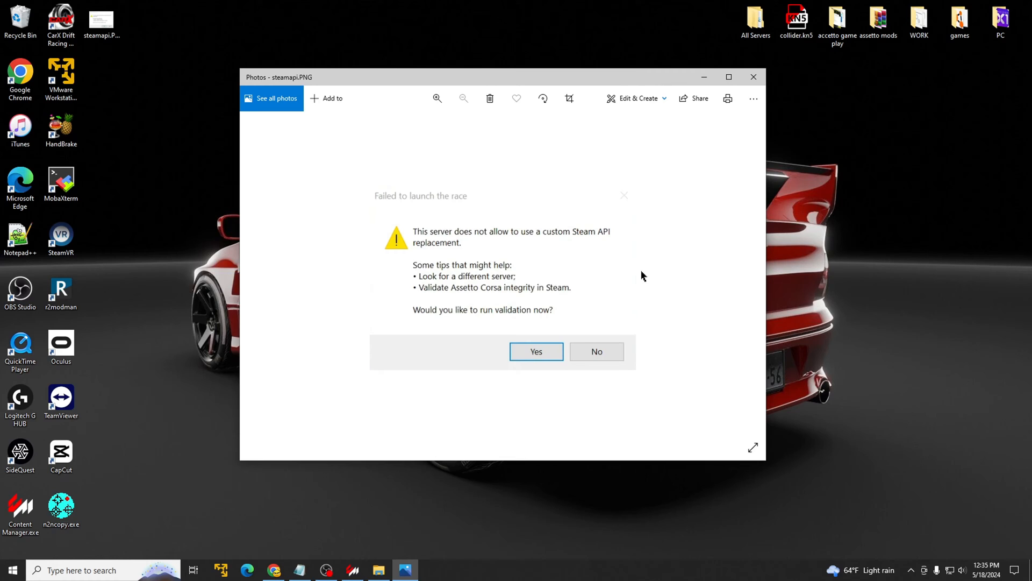
pyautogui.moveTo(611, 243)
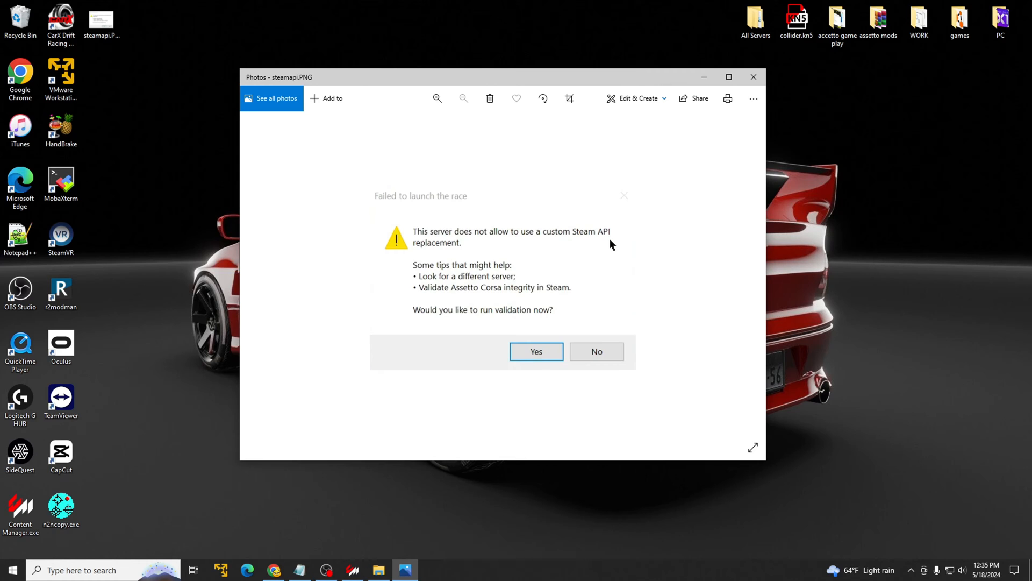
pyautogui.moveTo(618, 242)
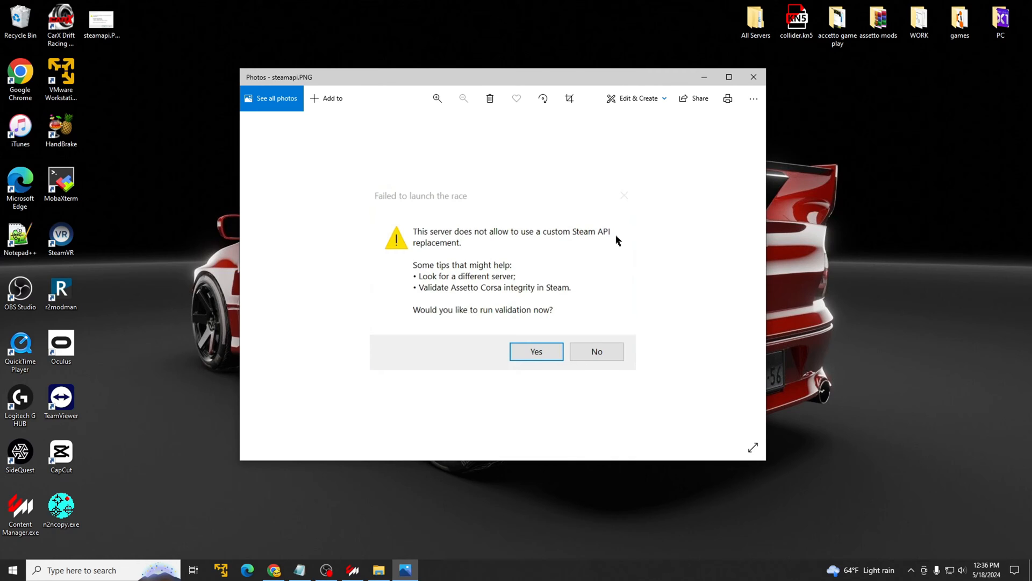
pyautogui.moveTo(615, 235)
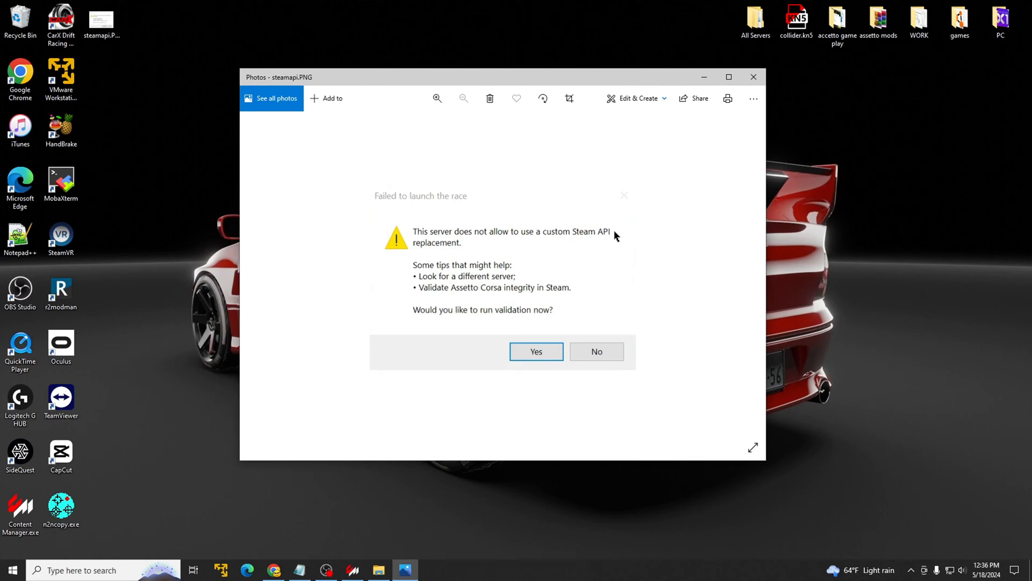
pyautogui.moveTo(619, 233)
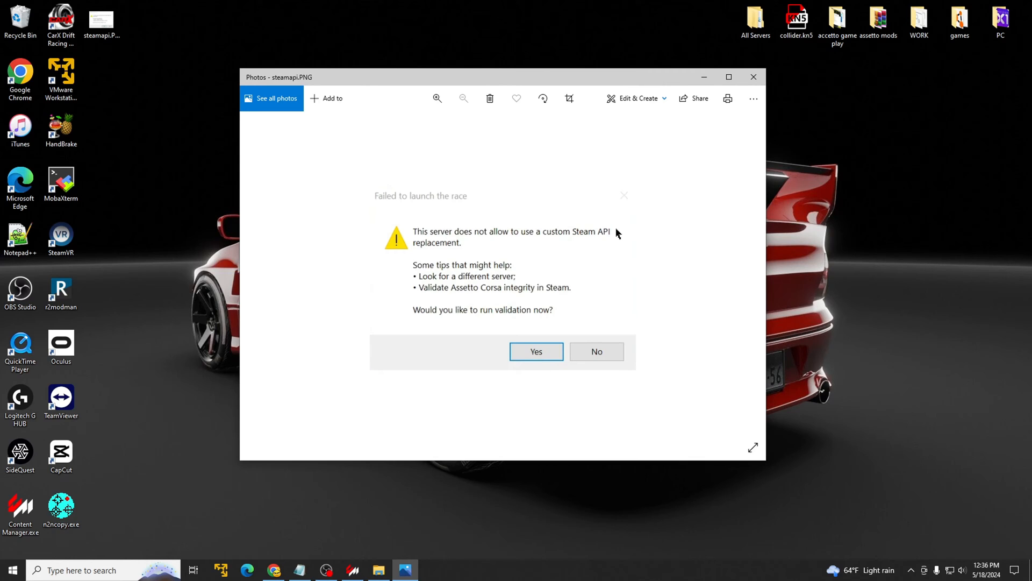
pyautogui.moveTo(633, 233)
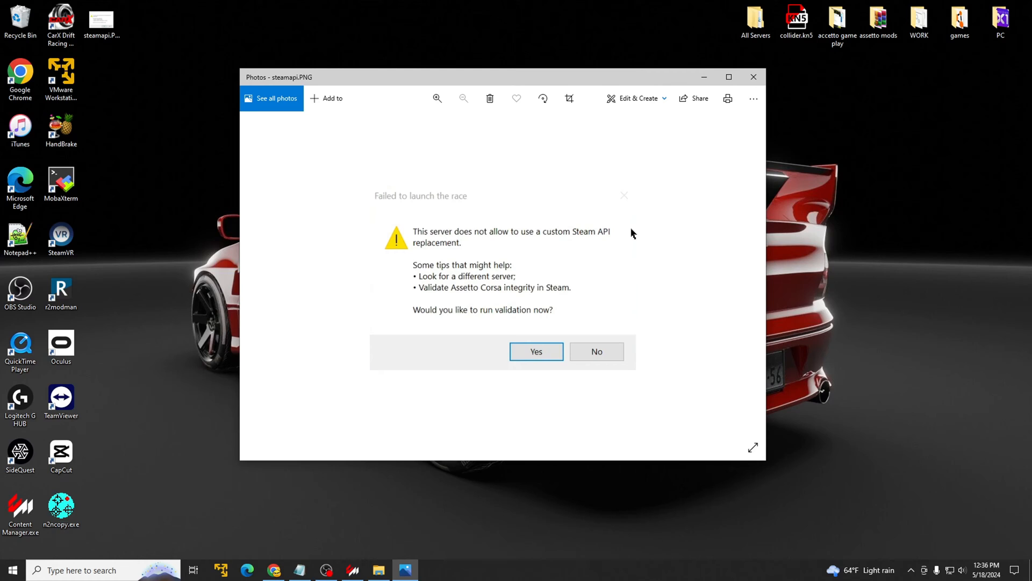
pyautogui.moveTo(641, 237)
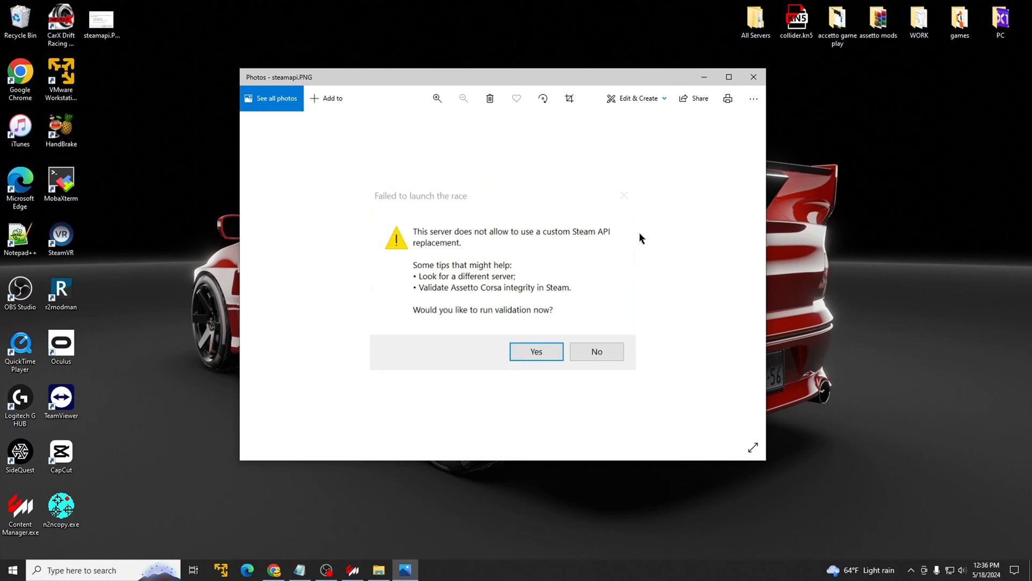
pyautogui.moveTo(847, 221)
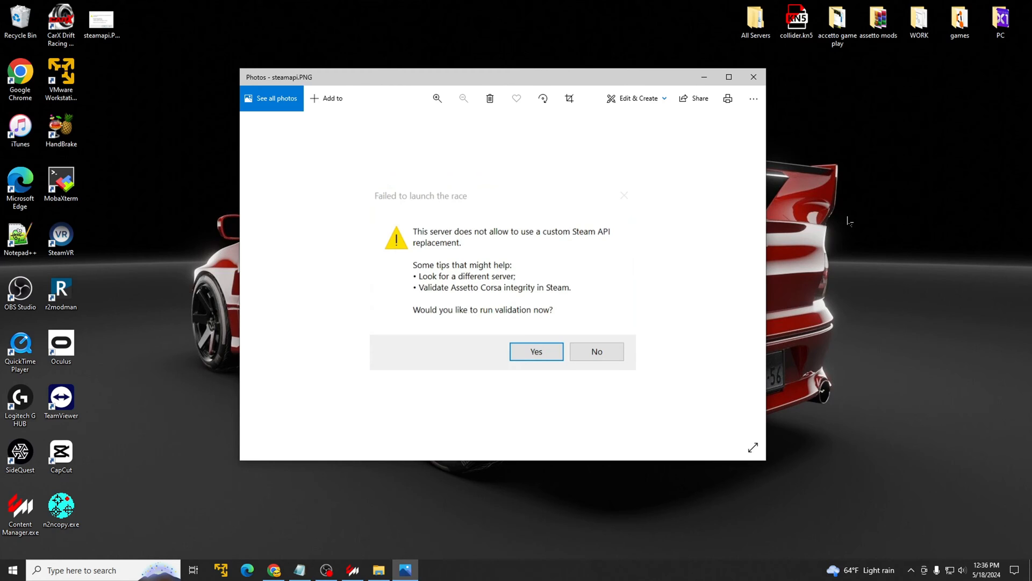
pyautogui.moveTo(869, 250)
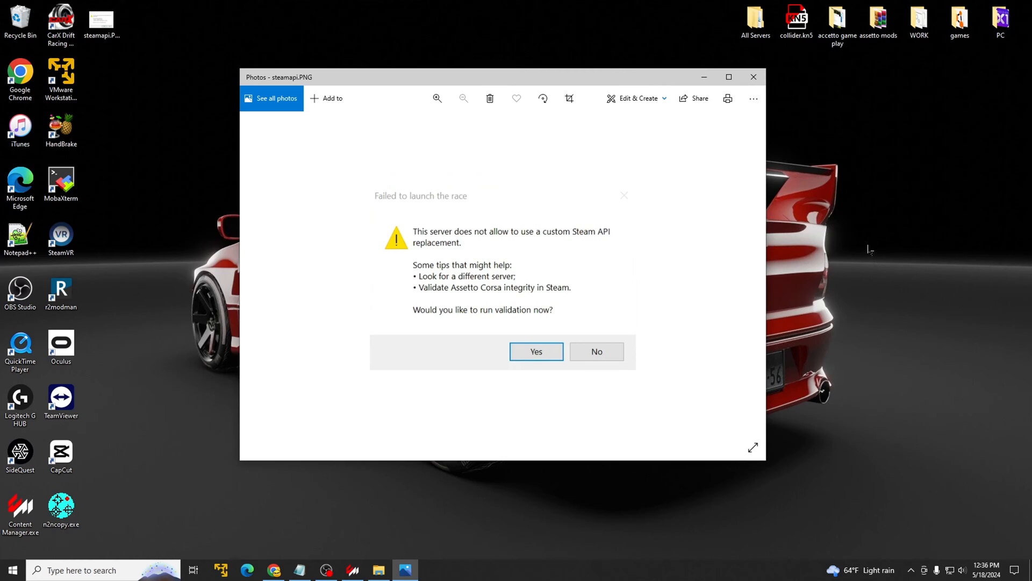
pyautogui.moveTo(821, 226)
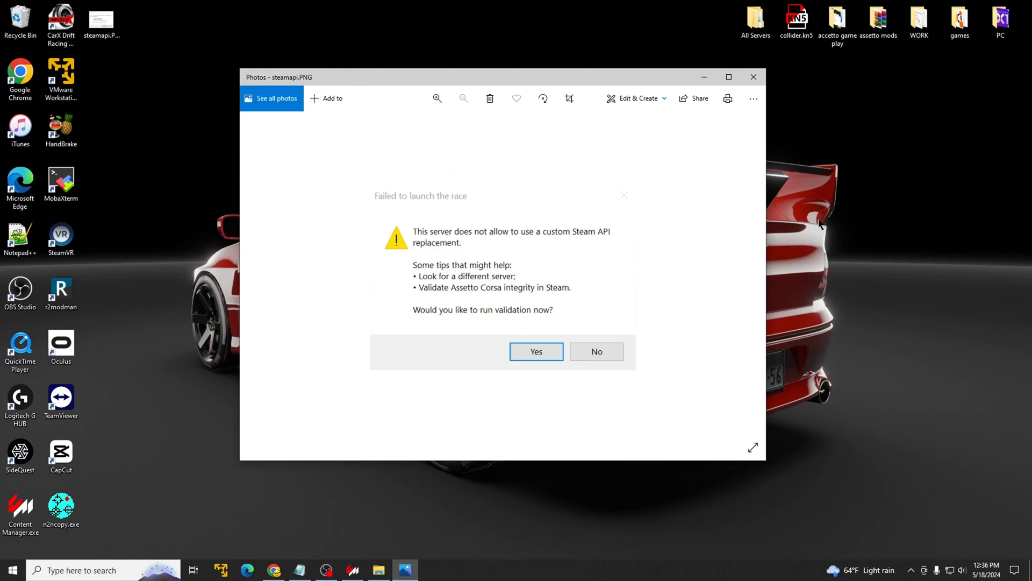
pyautogui.moveTo(381, 219)
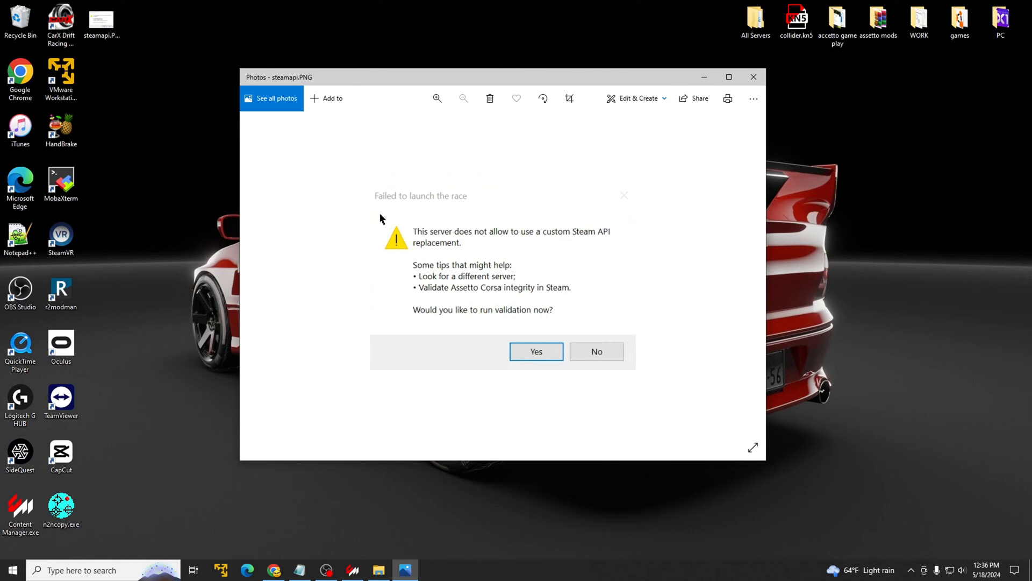
pyautogui.moveTo(604, 280)
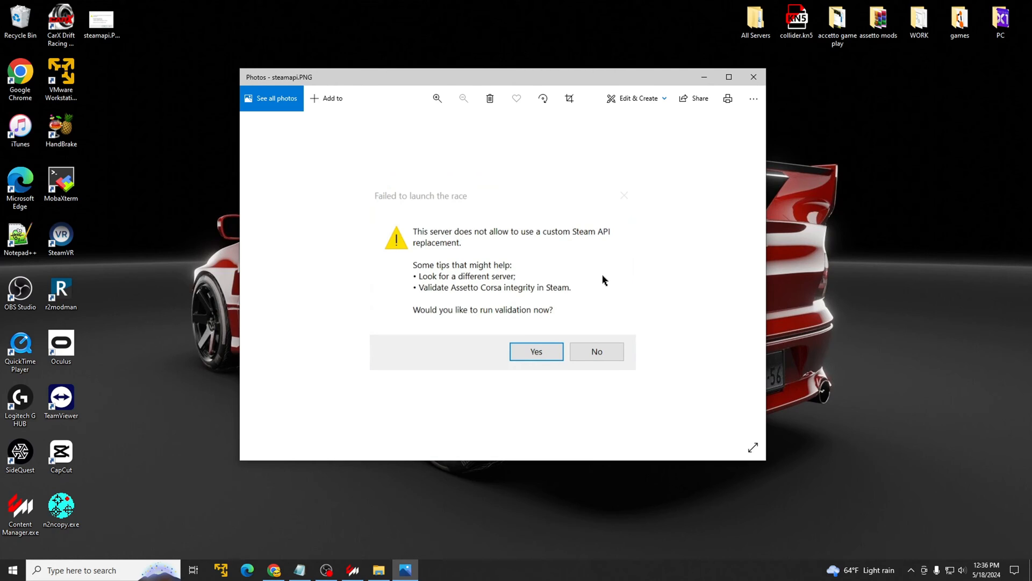
pyautogui.moveTo(752, 78)
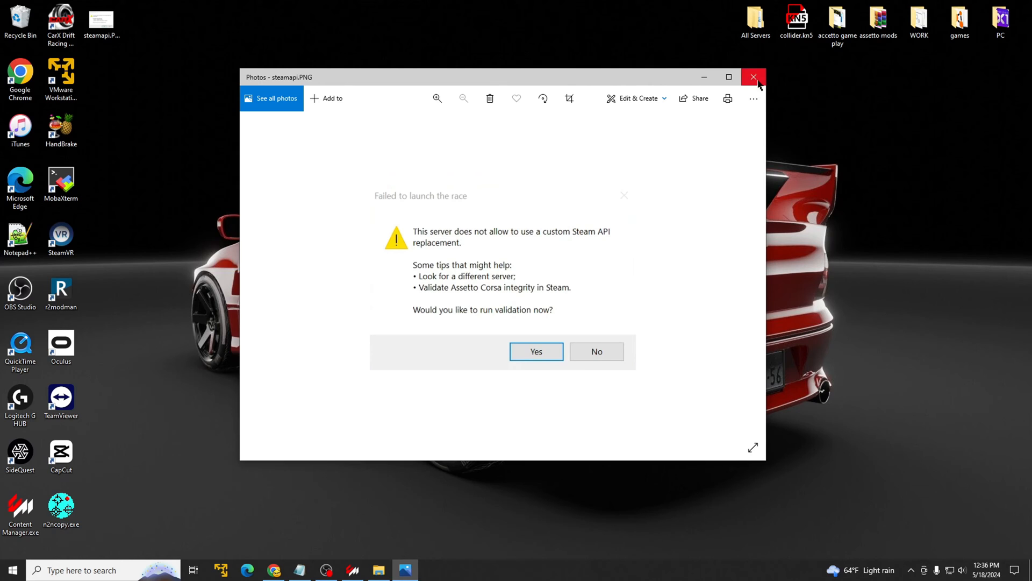
# Step: Close the Photos error screenshot and drag a desktop item, leaving the desktop visible
pyautogui.click(752, 78)
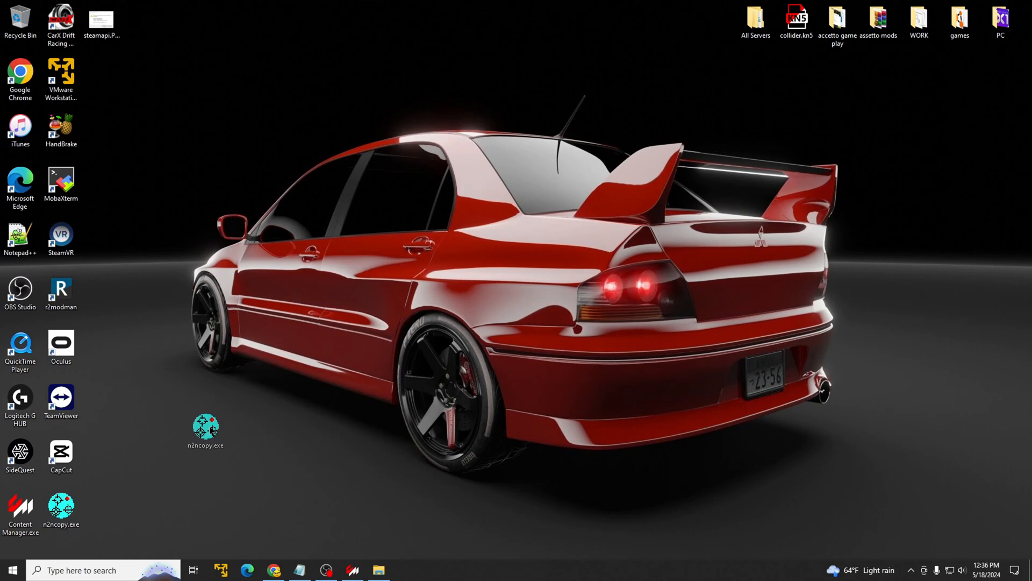
pyautogui.moveTo(206, 427); pyautogui.dragTo(66, 510)
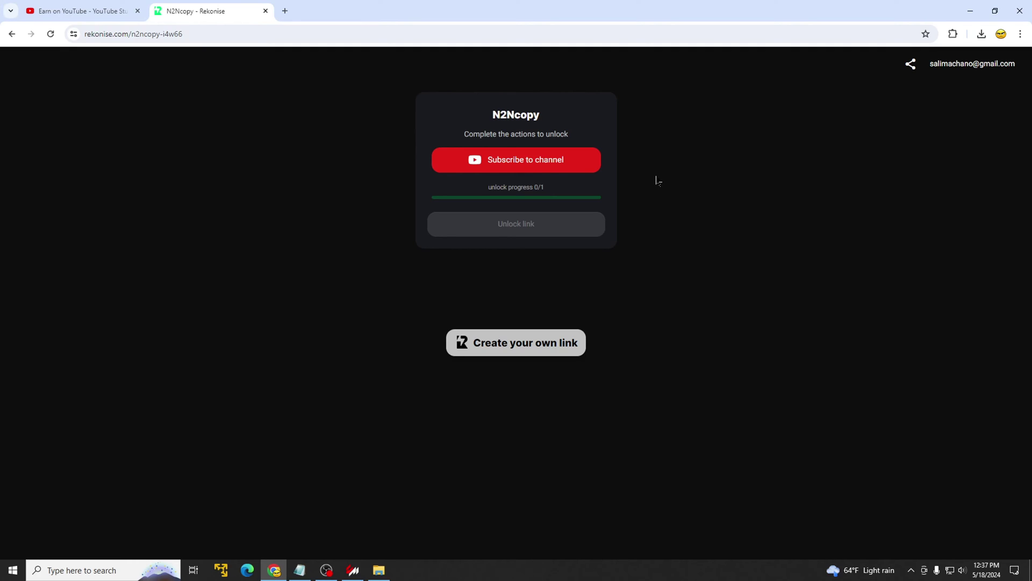
pyautogui.moveTo(134, 303)
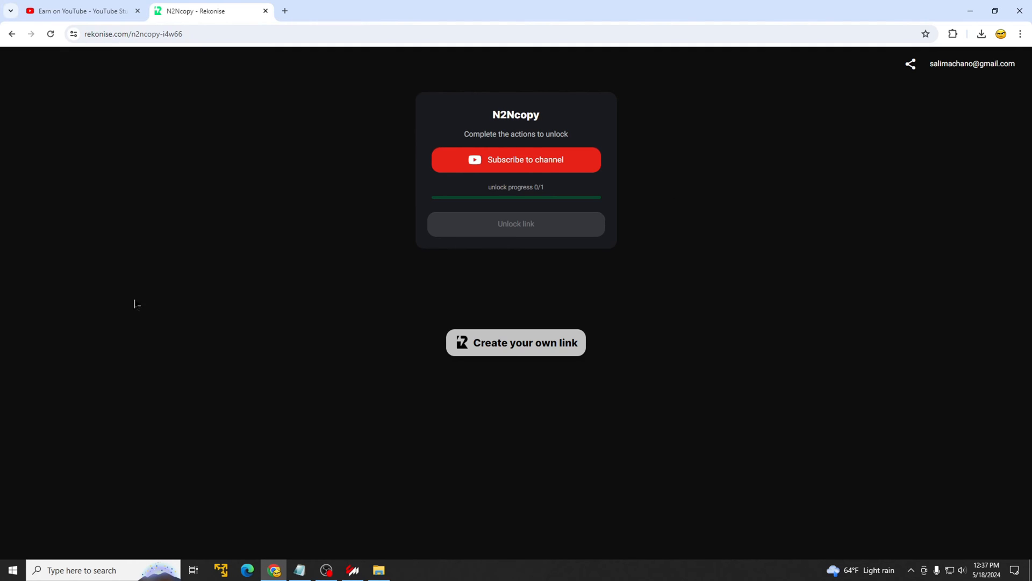
pyautogui.moveTo(217, 301)
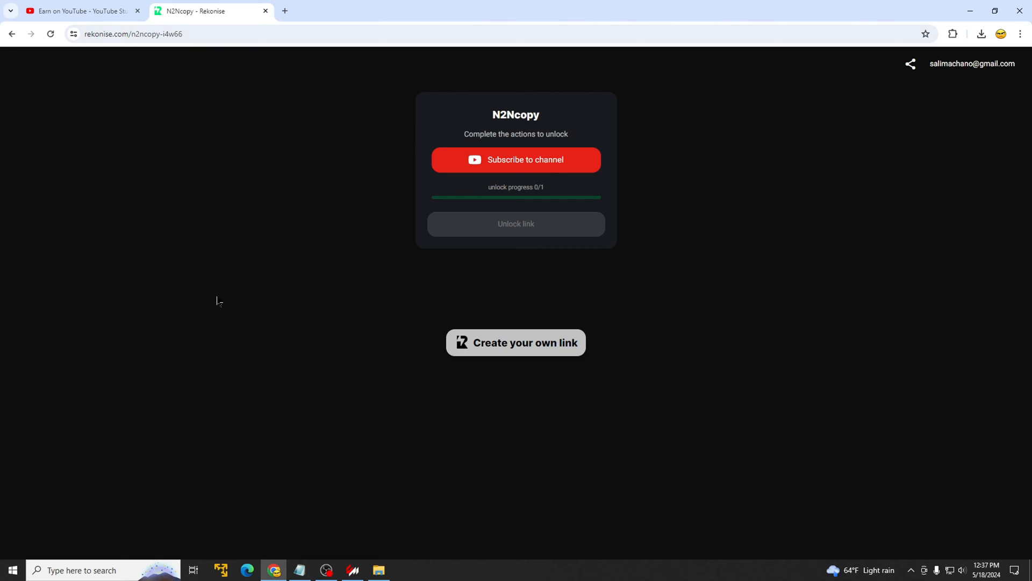
pyautogui.moveTo(213, 322)
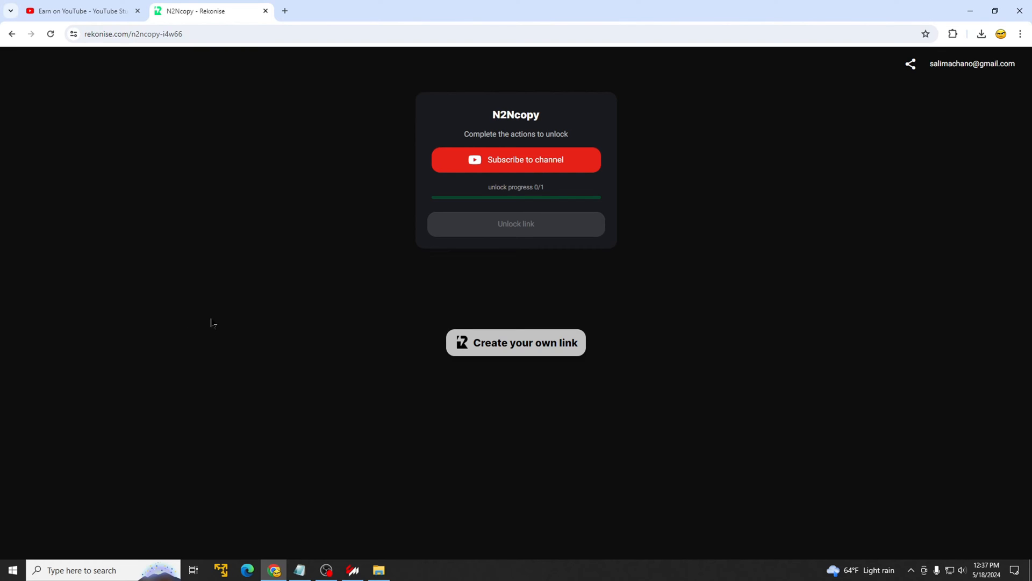
pyautogui.moveTo(742, 243)
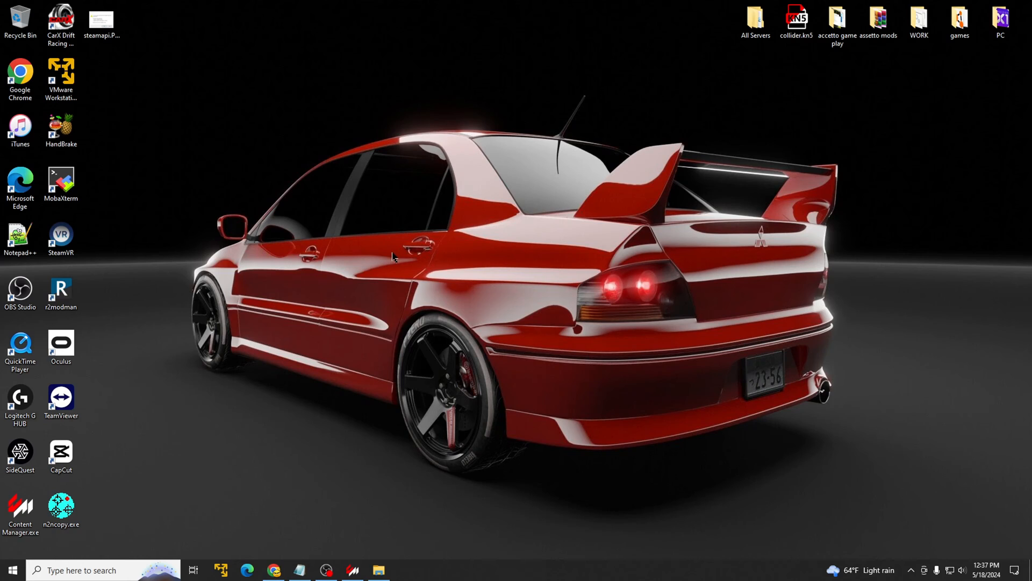
# Step: Launch n2ncopy.exe from the desktop, position its window in view, and bring back the car folder
pyautogui.click(62, 508)
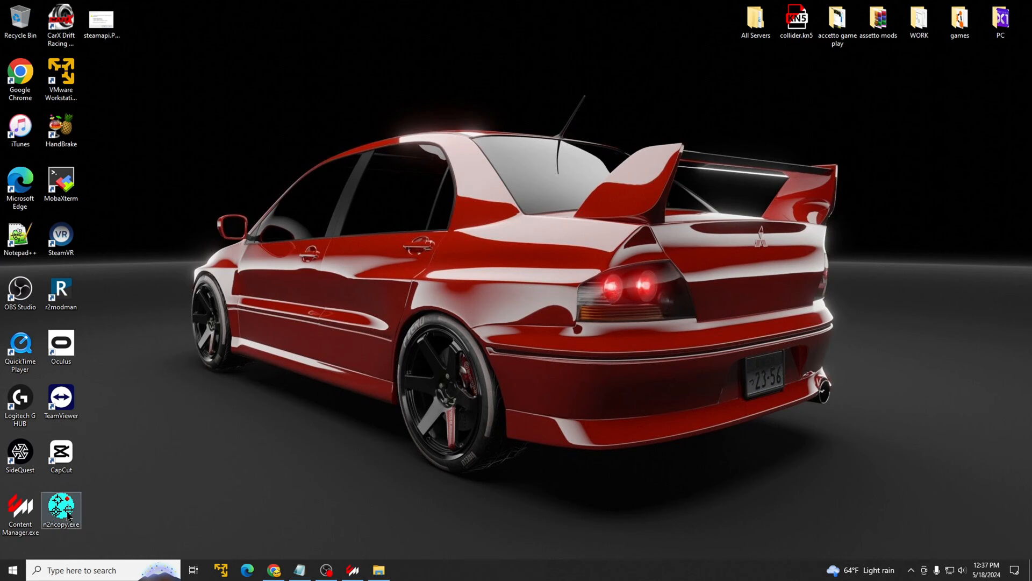
pyautogui.doubleClick(61, 507)
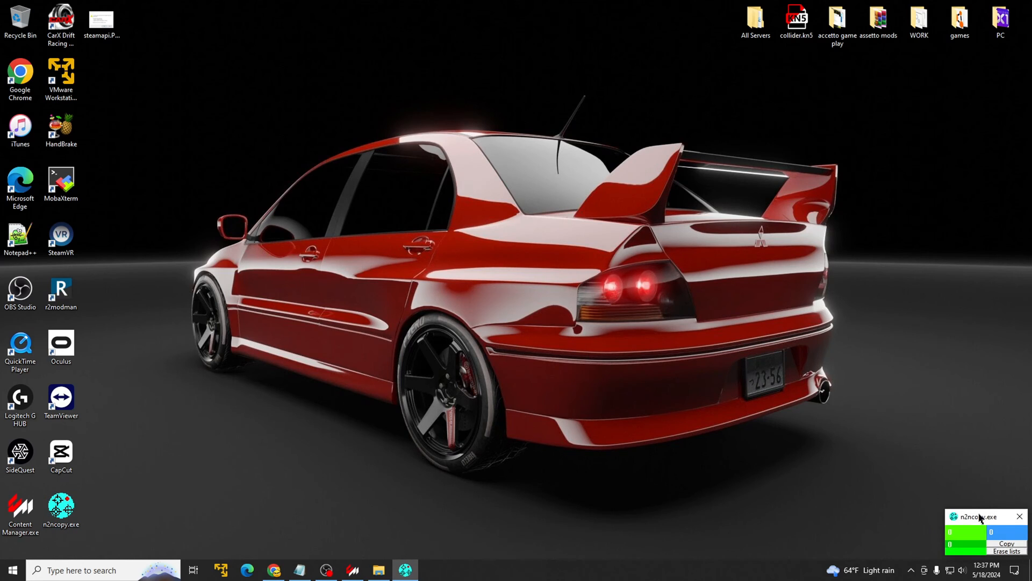
pyautogui.moveTo(981, 533); pyautogui.dragTo(908, 482)
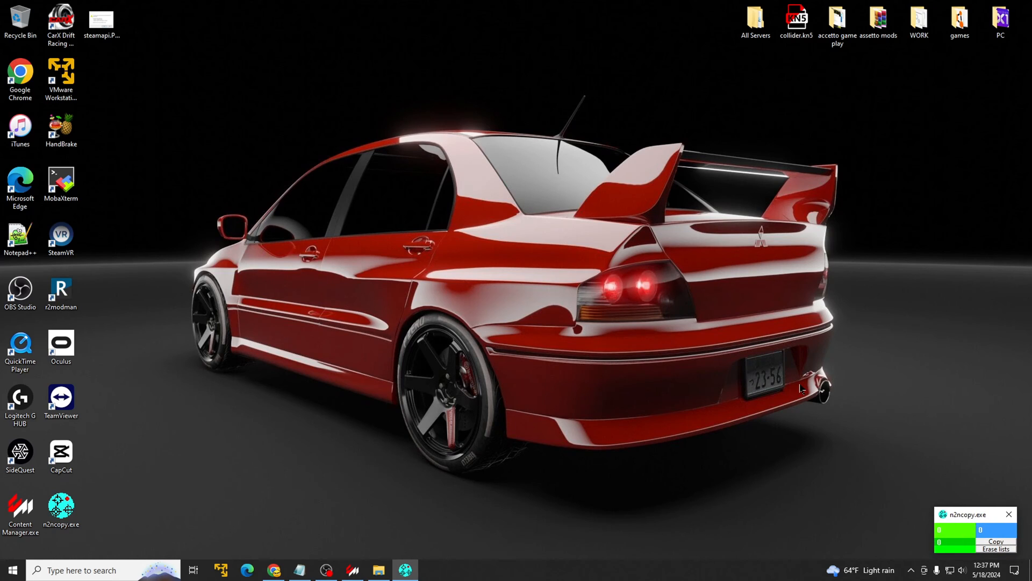
pyautogui.moveTo(530, 250)
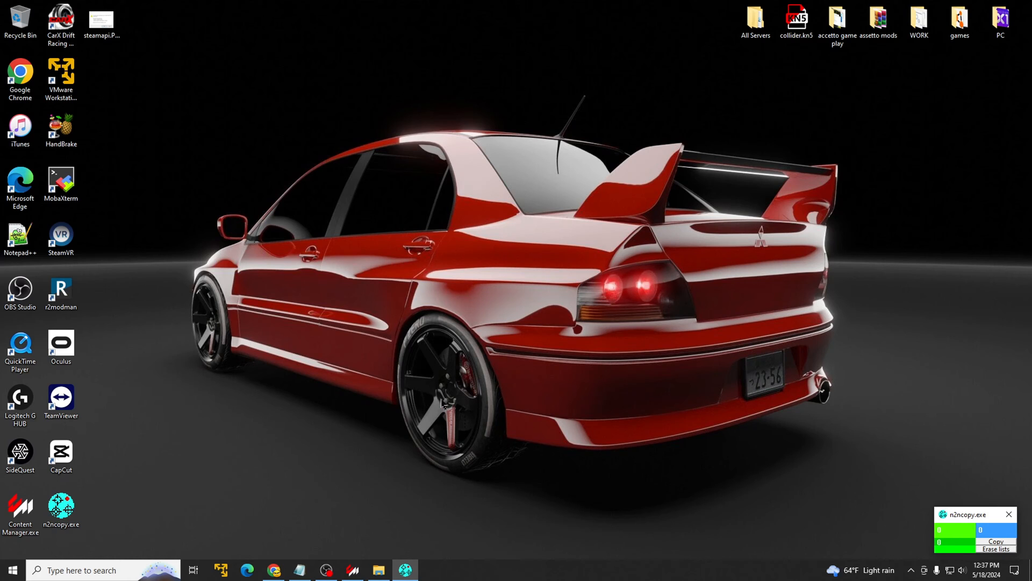
pyautogui.moveTo(383, 513)
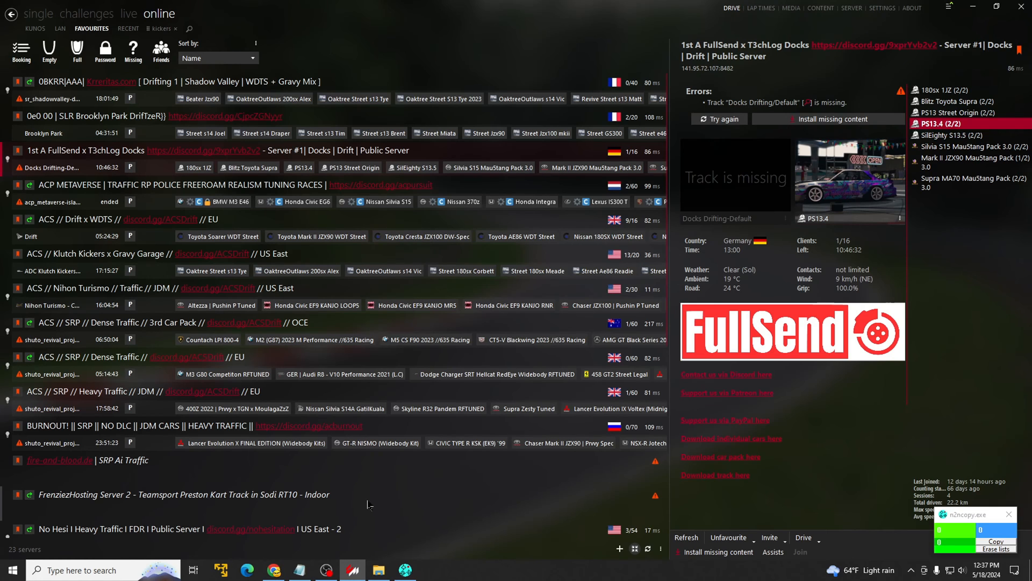
pyautogui.click(378, 569)
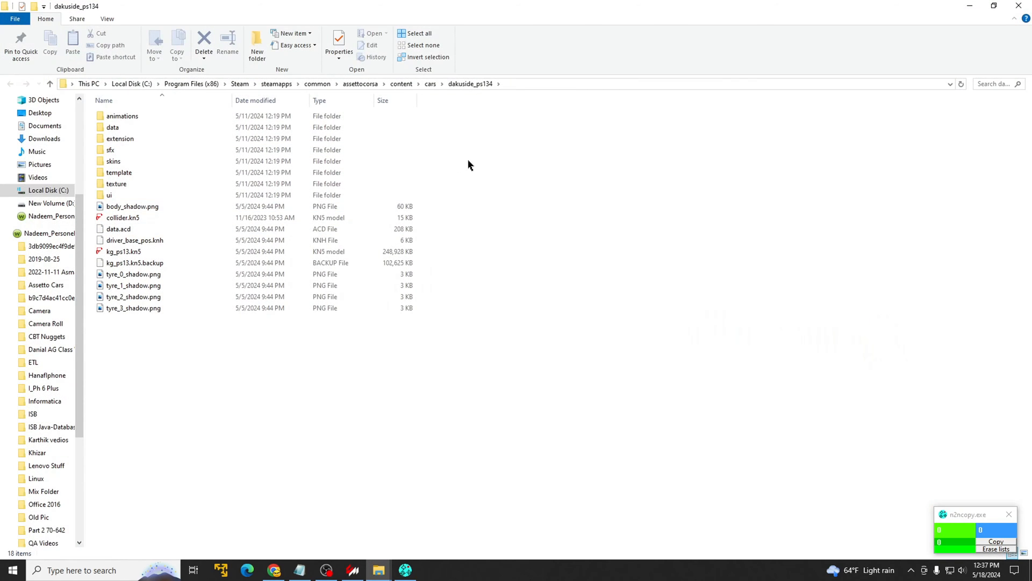
# Step: Inspect collider.kn5 in dakuside_ps134, then go up to the cars folder
pyautogui.click(123, 217)
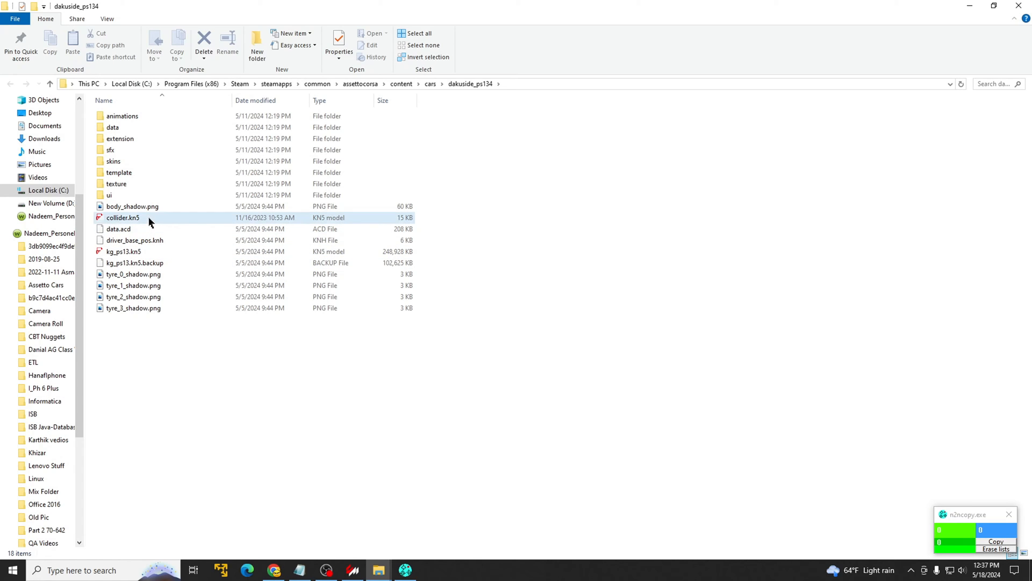
pyautogui.click(124, 218)
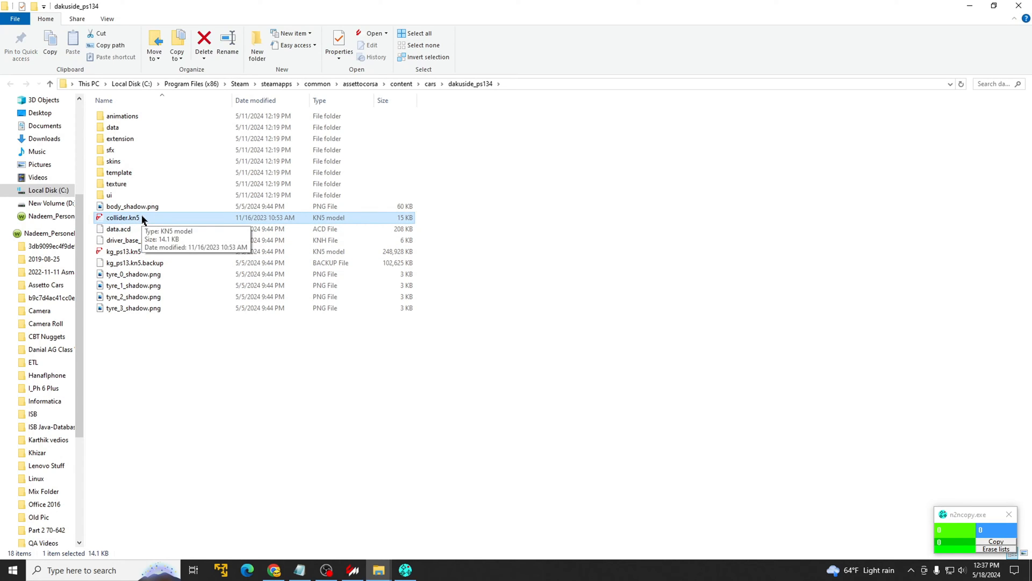
pyautogui.moveTo(177, 333)
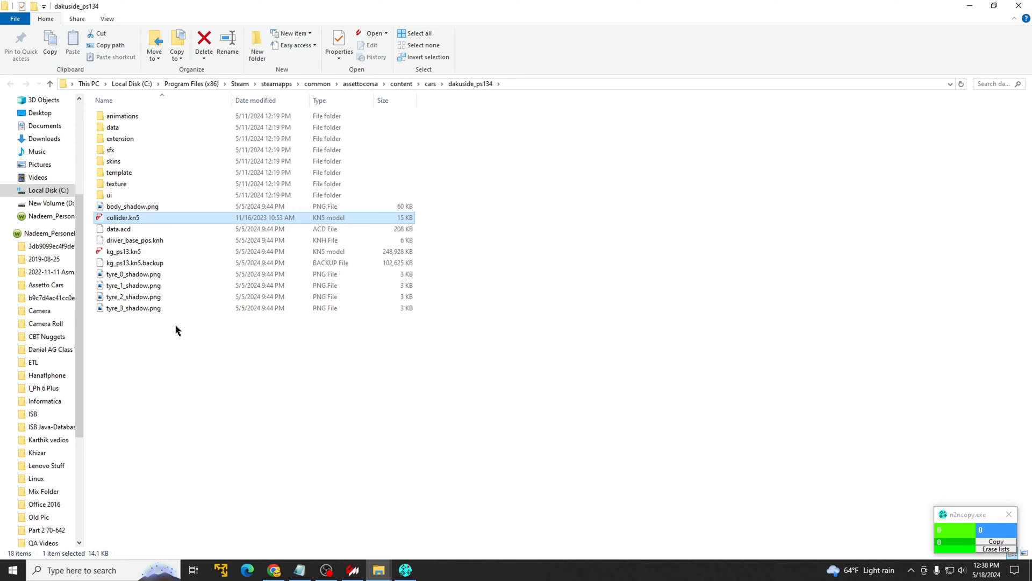
pyautogui.moveTo(191, 321)
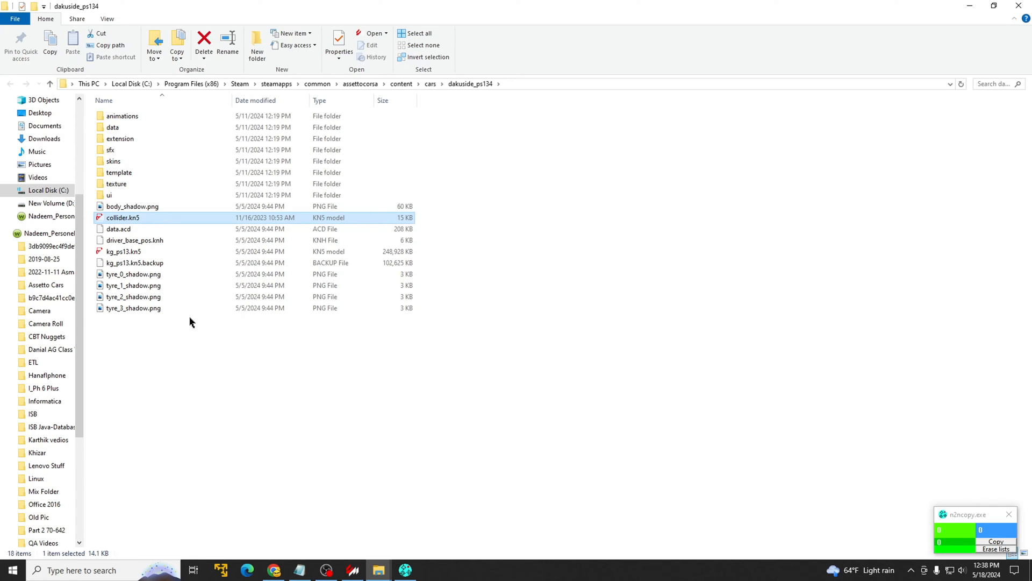
pyautogui.moveTo(139, 219)
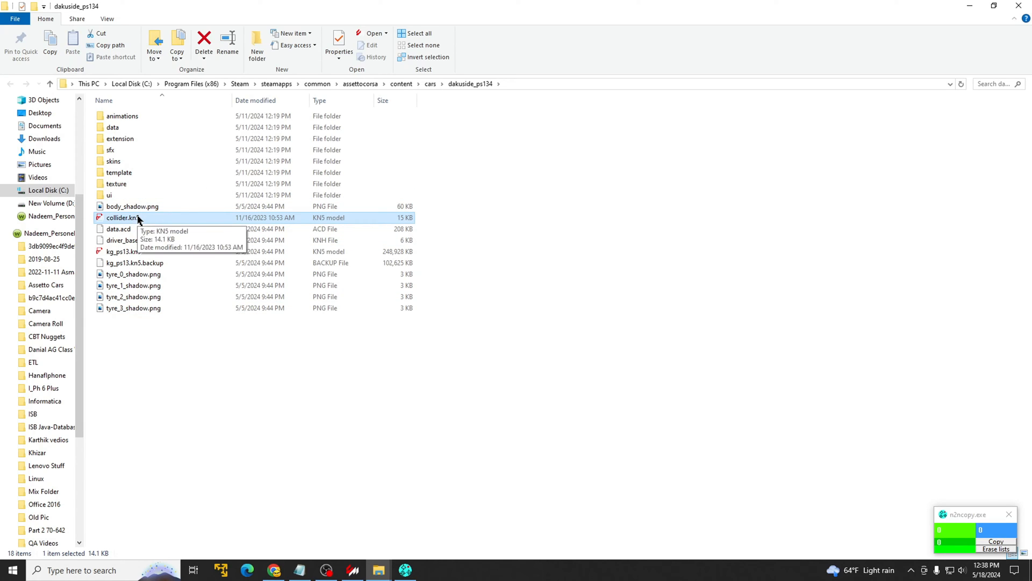
pyautogui.moveTo(433, 96)
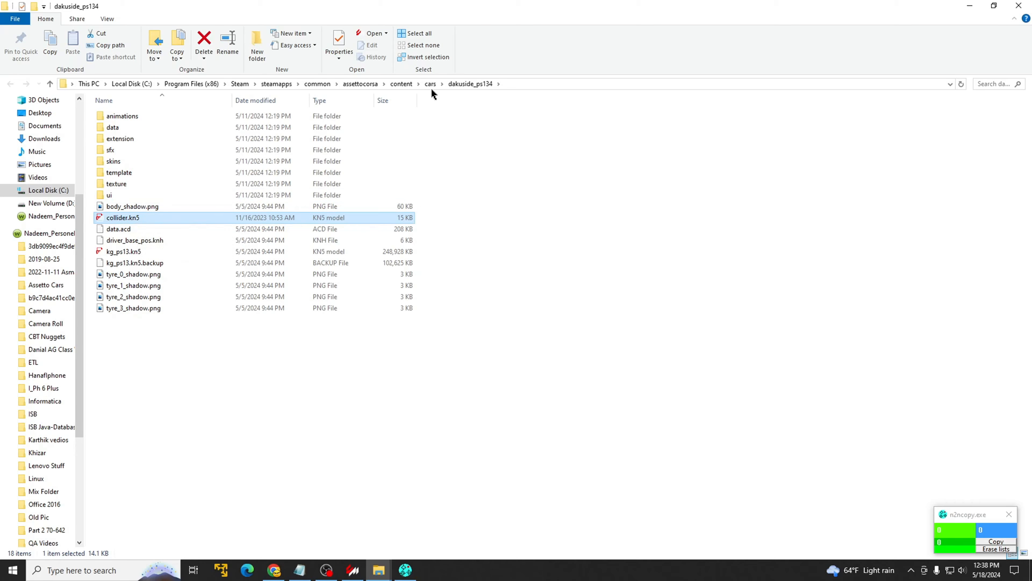
pyautogui.click(430, 84)
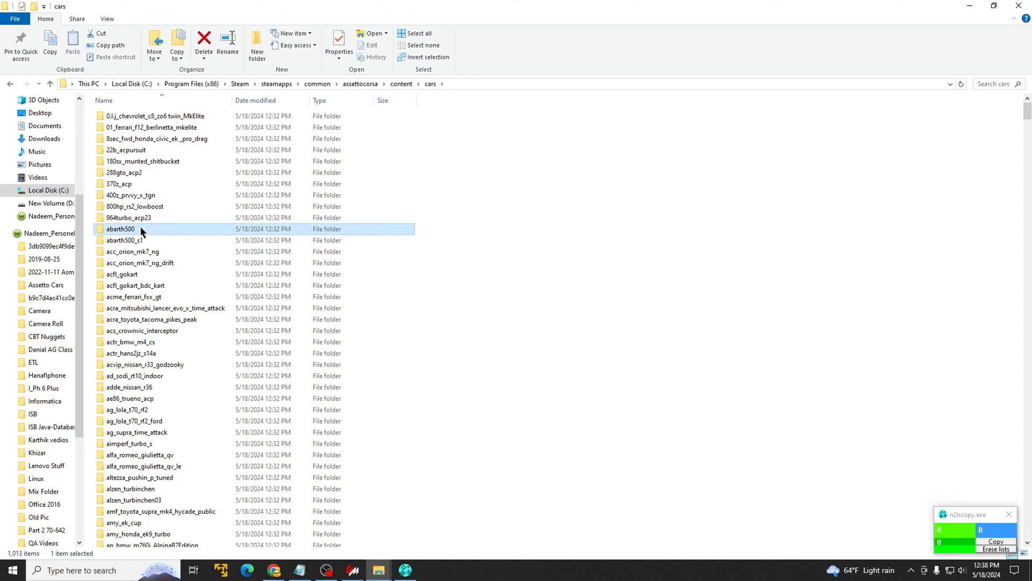
pyautogui.moveTo(170, 230)
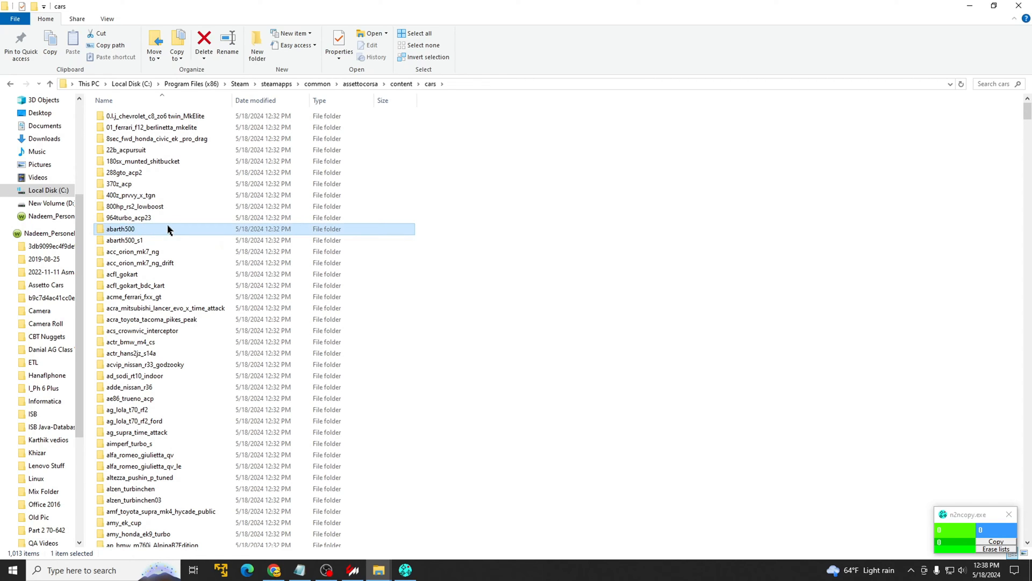
pyautogui.moveTo(168, 230)
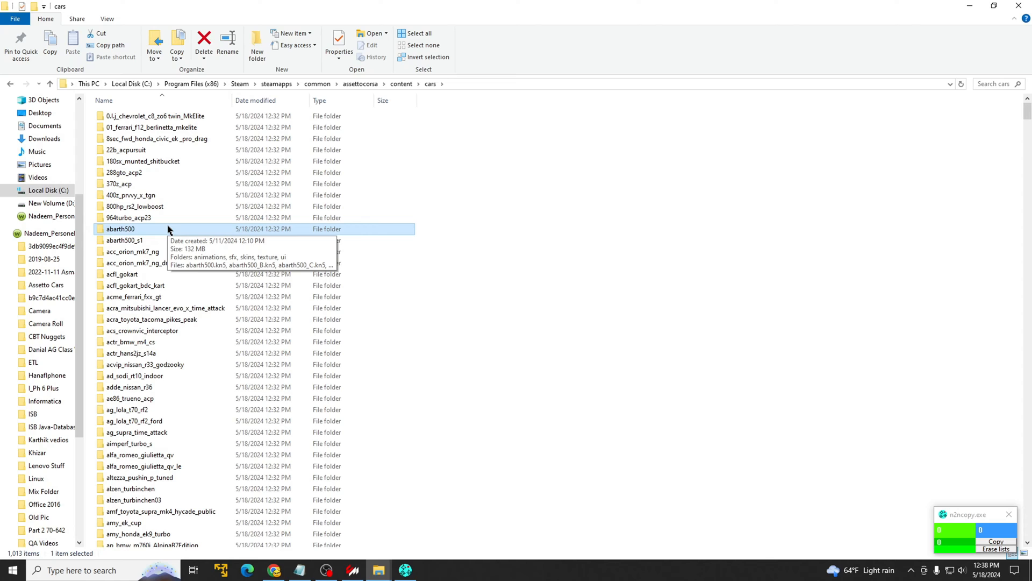
# Step: Enter abarth500 and select its collider.kn5 for comparison, returning to that folder window
pyautogui.doubleClick(120, 228)
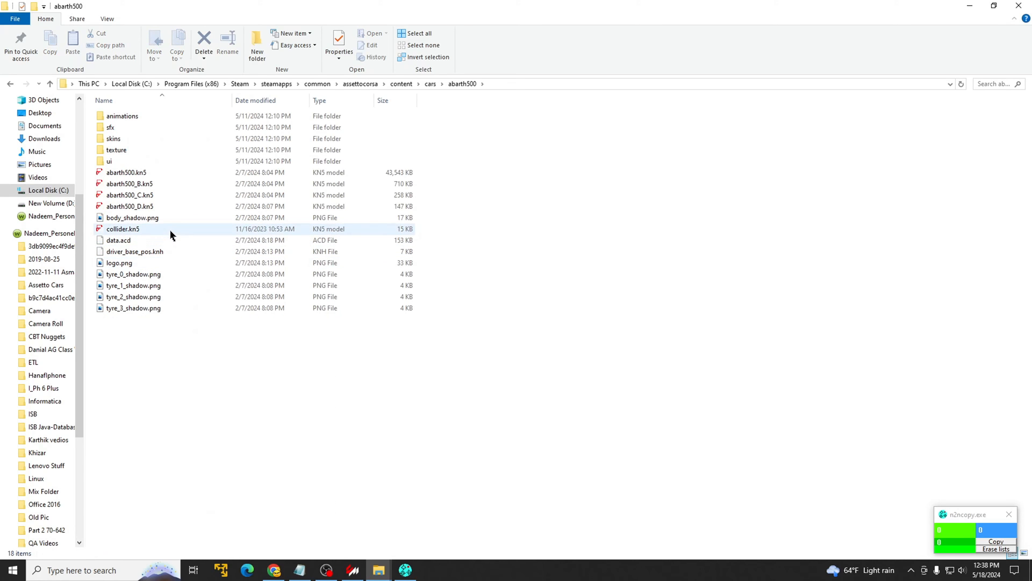
pyautogui.click(123, 228)
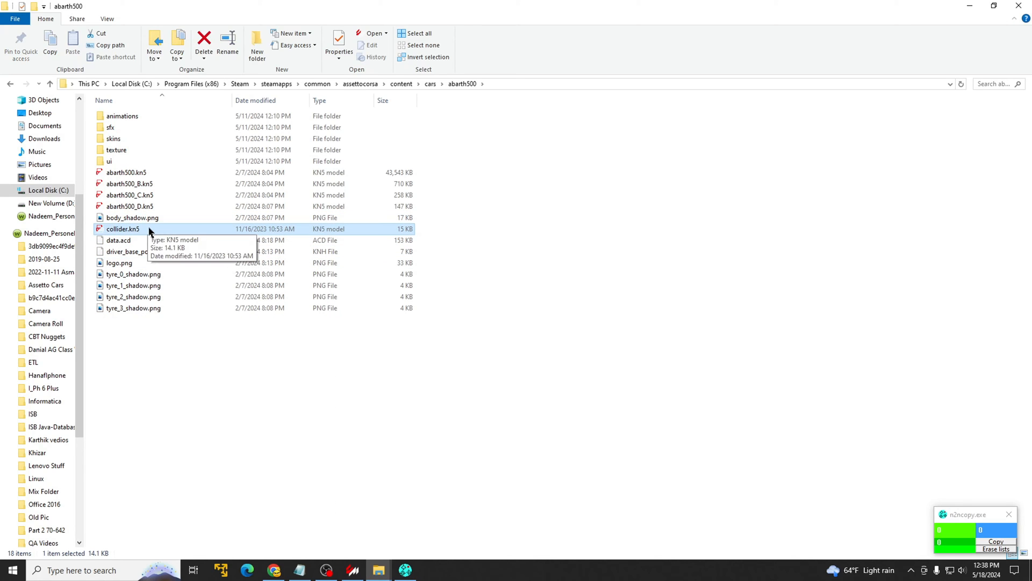
pyautogui.moveTo(813, 71)
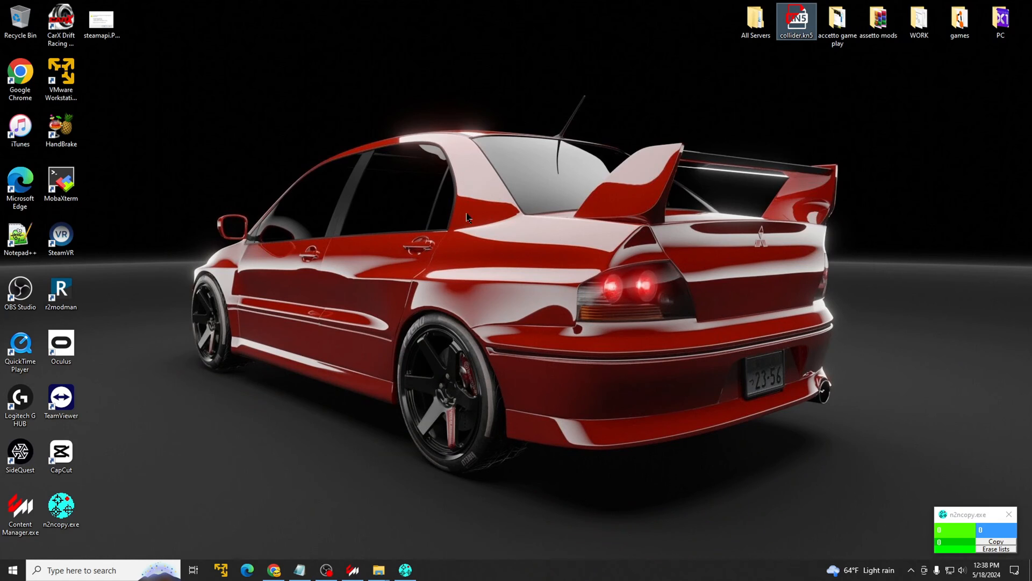
pyautogui.moveTo(463, 286)
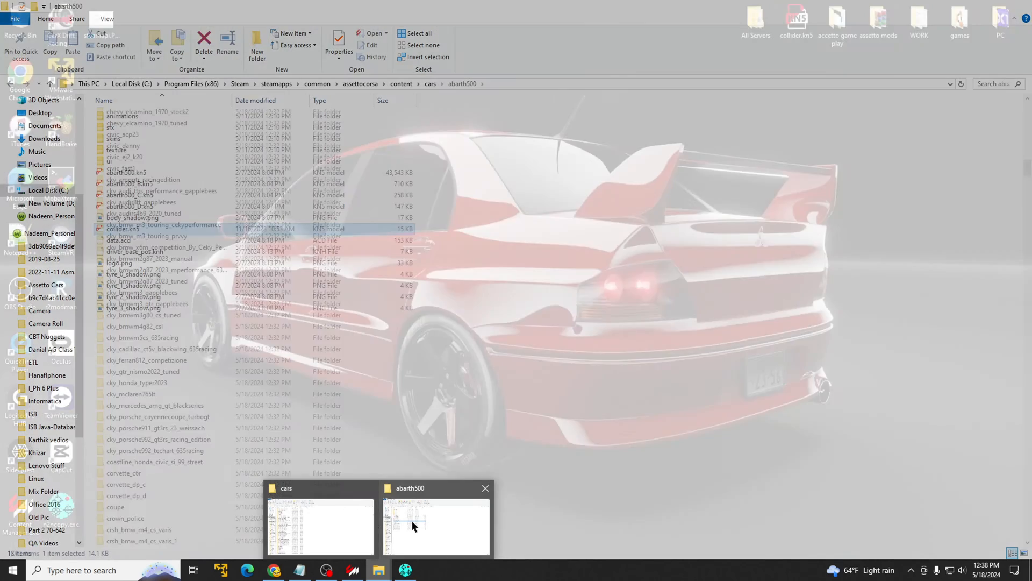
pyautogui.click(436, 529)
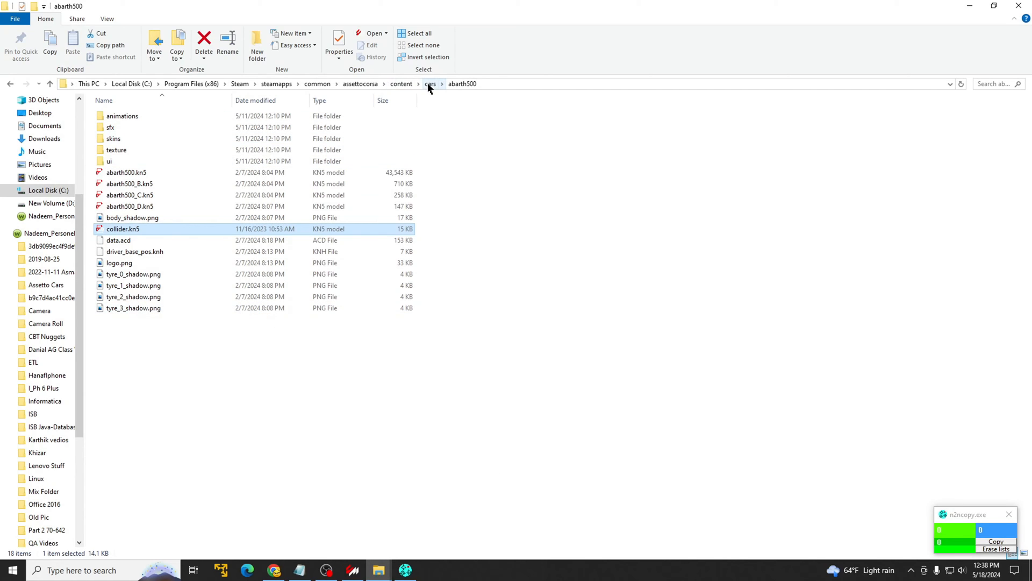
# Step: Search the whole cars folder for collider.kn5, listing the 14.1 KB matches in every car folder
pyautogui.click(431, 84)
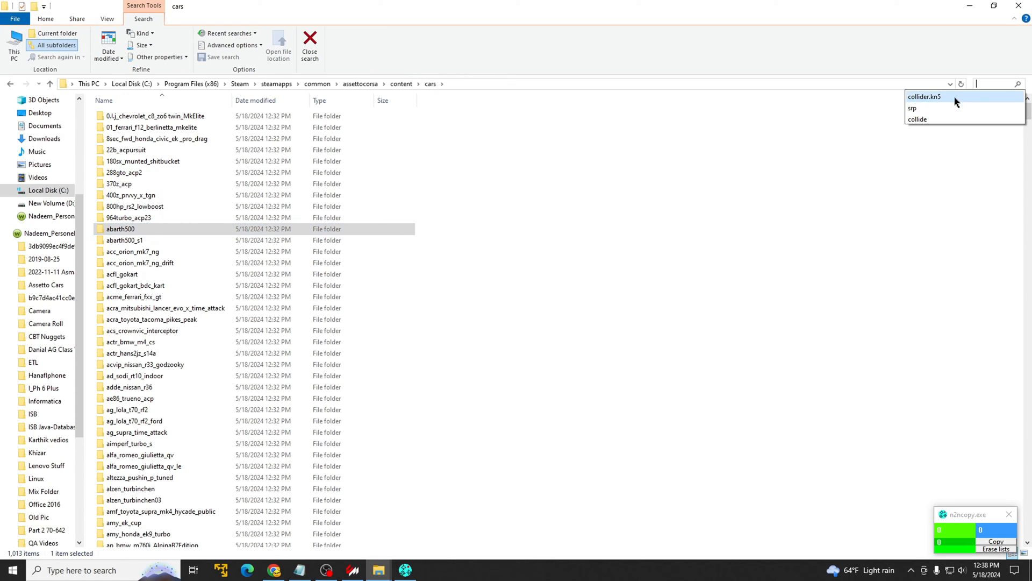
pyautogui.click(927, 97)
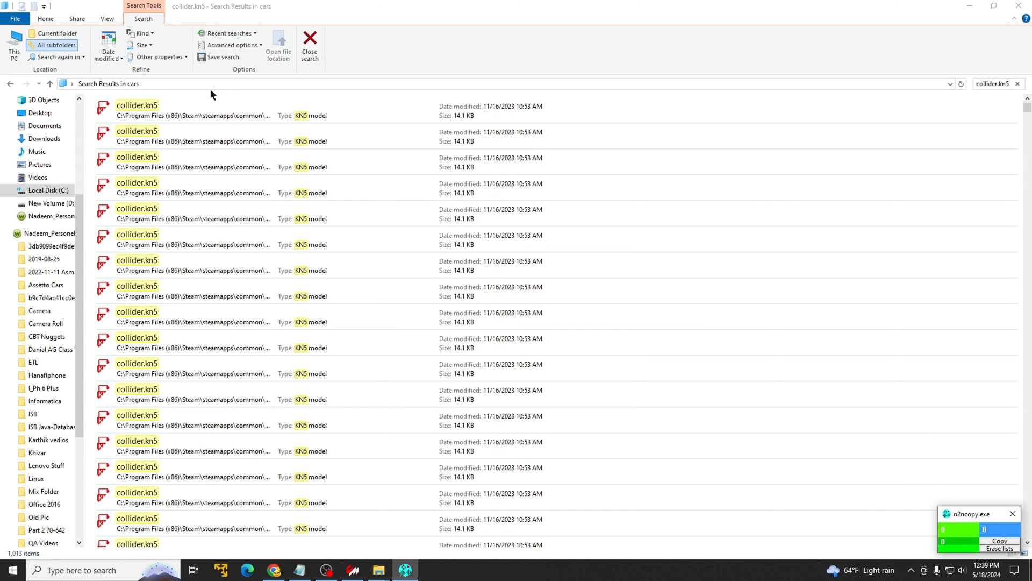
pyautogui.click(165, 110)
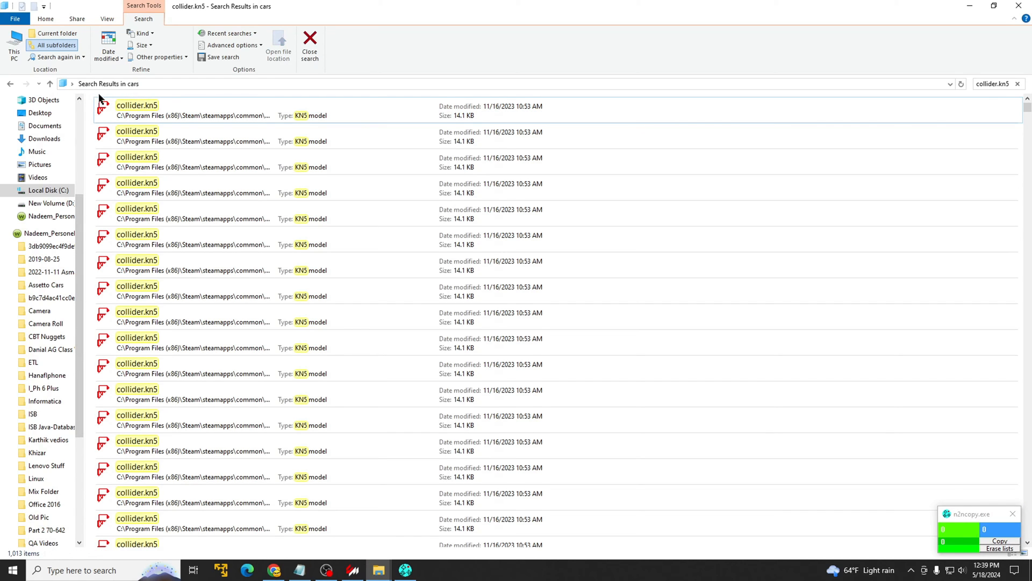
pyautogui.moveTo(95, 92)
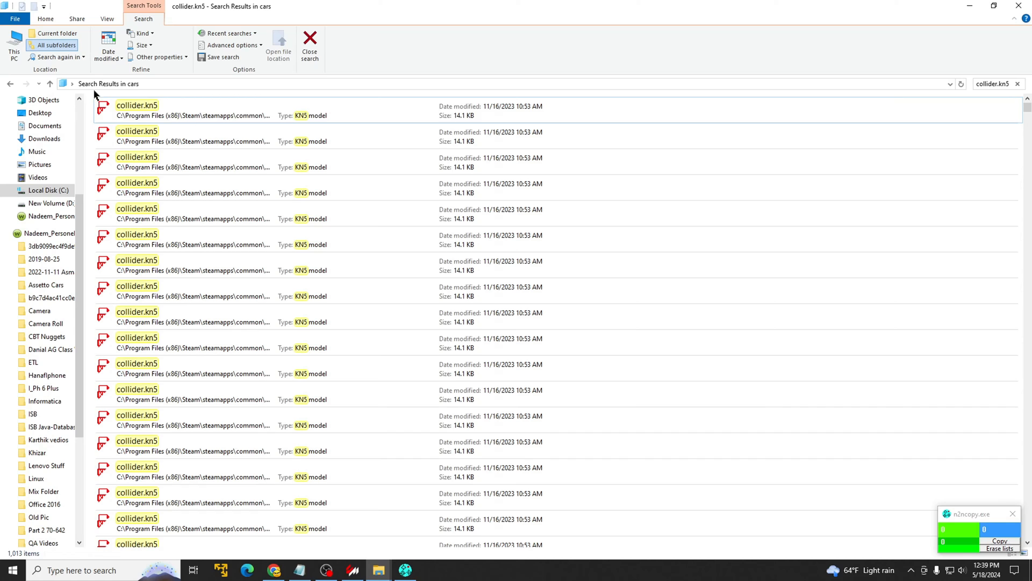
pyautogui.moveTo(249, 219)
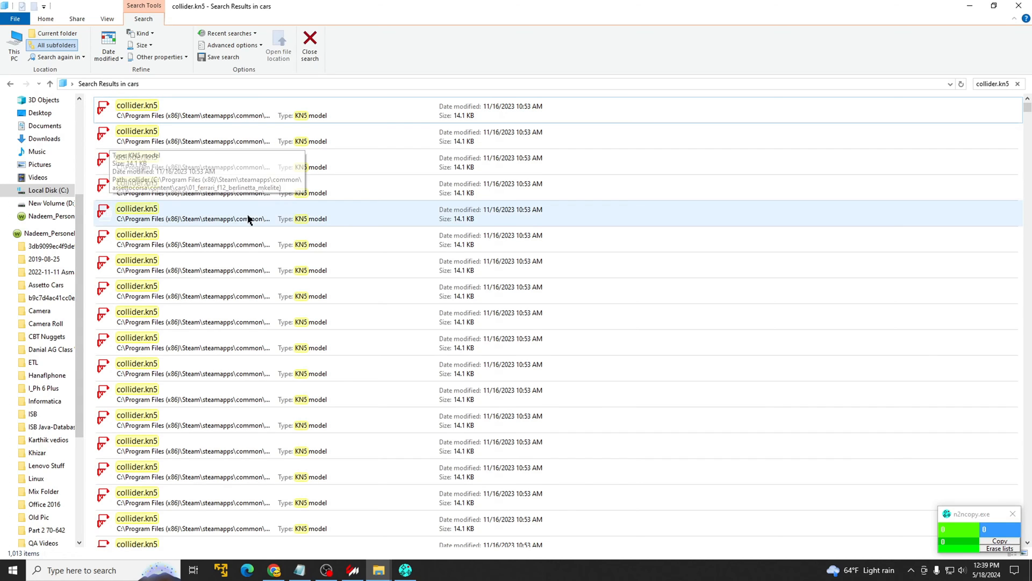
pyautogui.moveTo(243, 208)
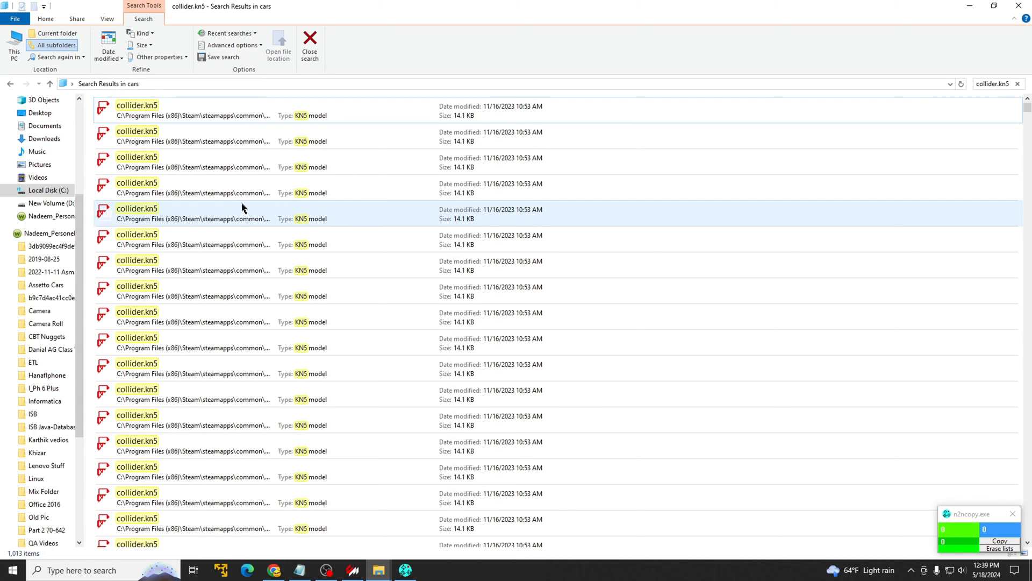
# Step: Delete all 1,013 collider.kn5 search results, then rerun the collider.kn5 search to check for leftovers
pyautogui.press('ctrl+a')
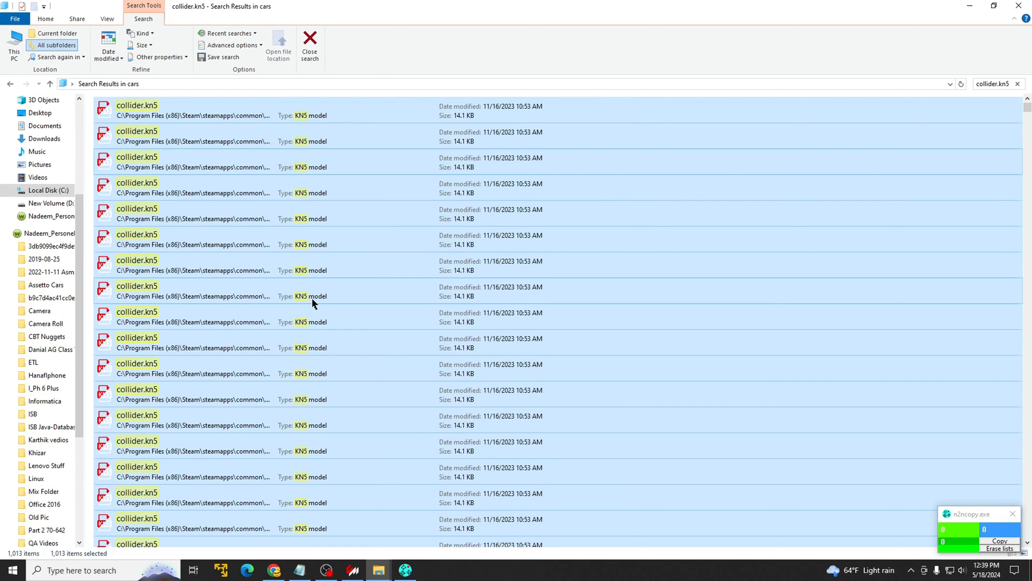
pyautogui.press('Delete')
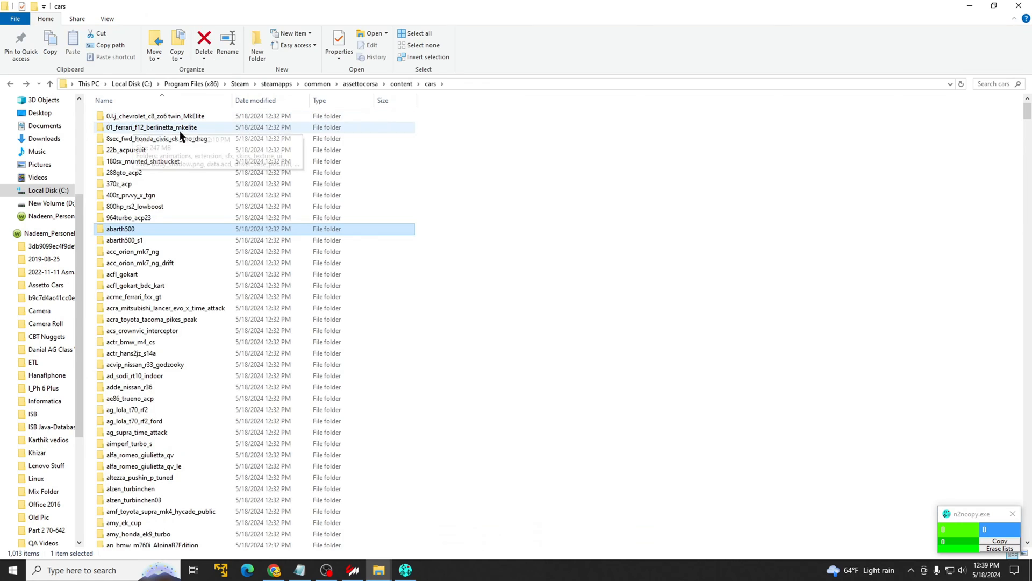
pyautogui.click(995, 84)
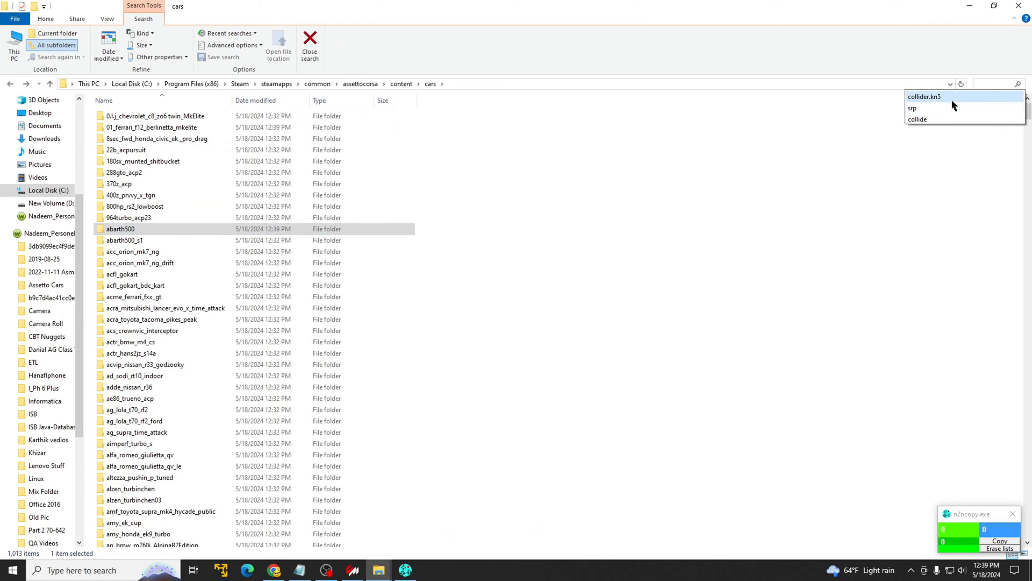
pyautogui.click(942, 97)
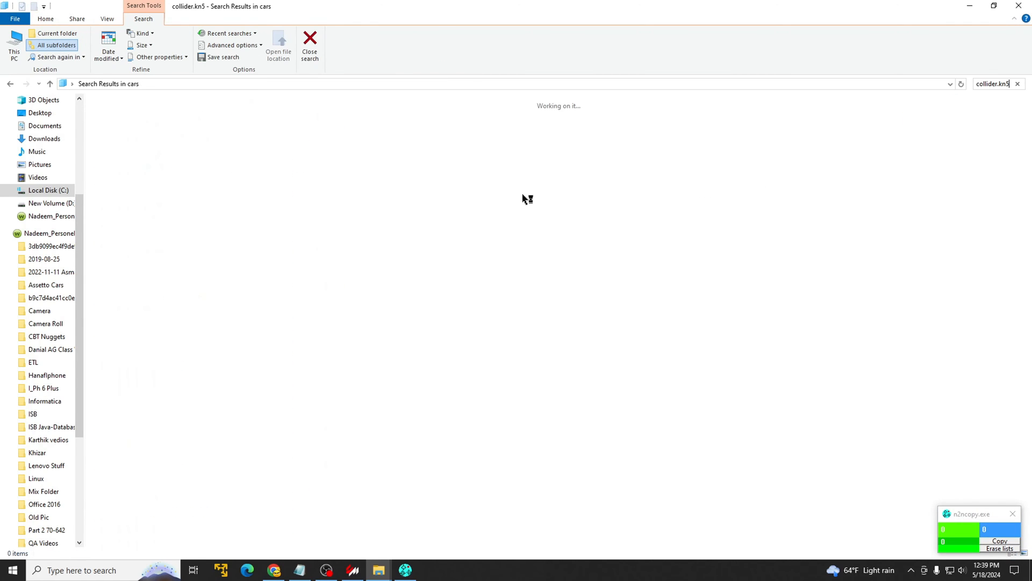
pyautogui.moveTo(265, 137)
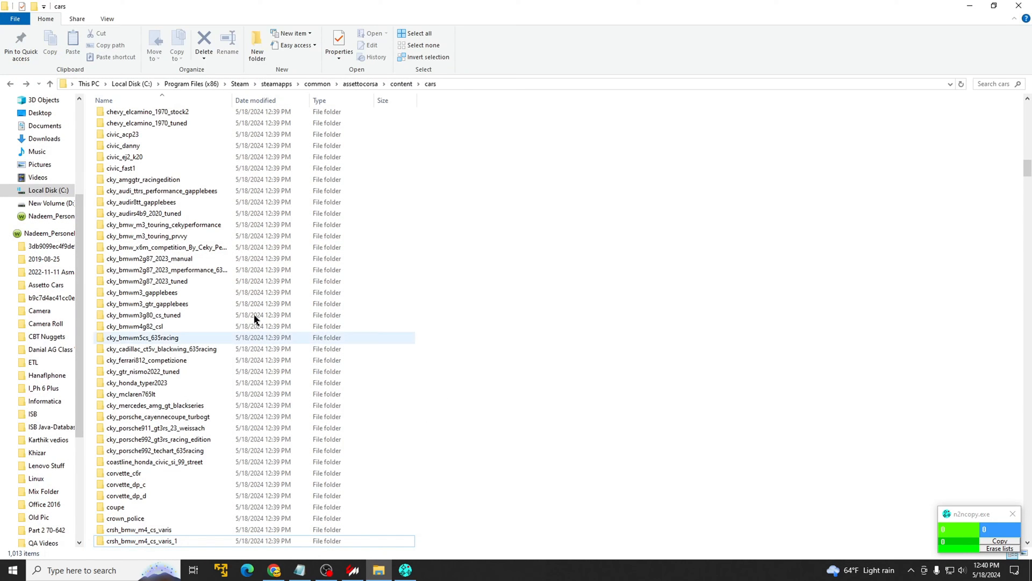
# Step: Check chevy_elcamino_1970_junk holds no collider.kn5, then minimize Explorer to show the desktop copy
pyautogui.click(450, 226)
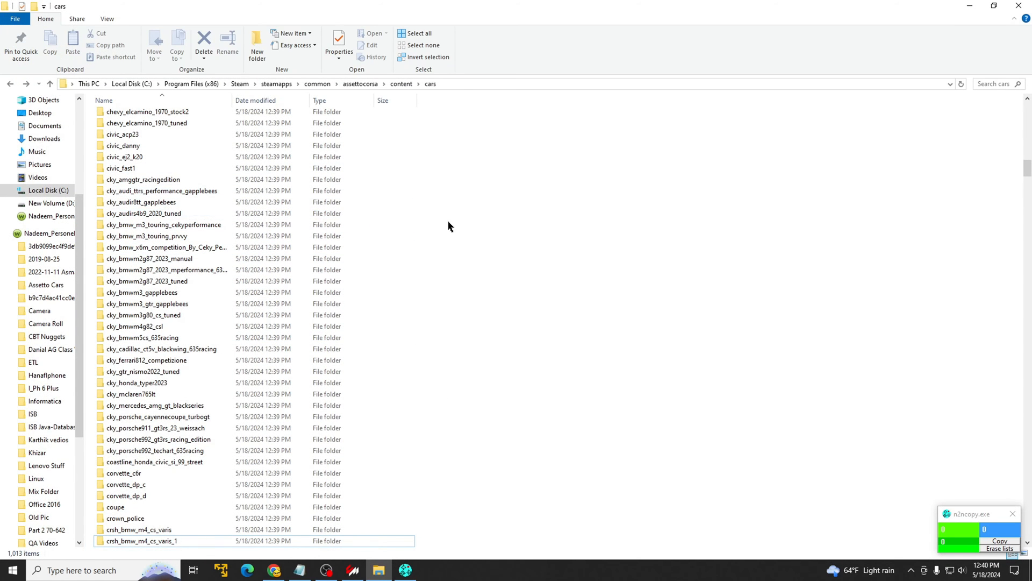
pyautogui.doubleClick(148, 235)
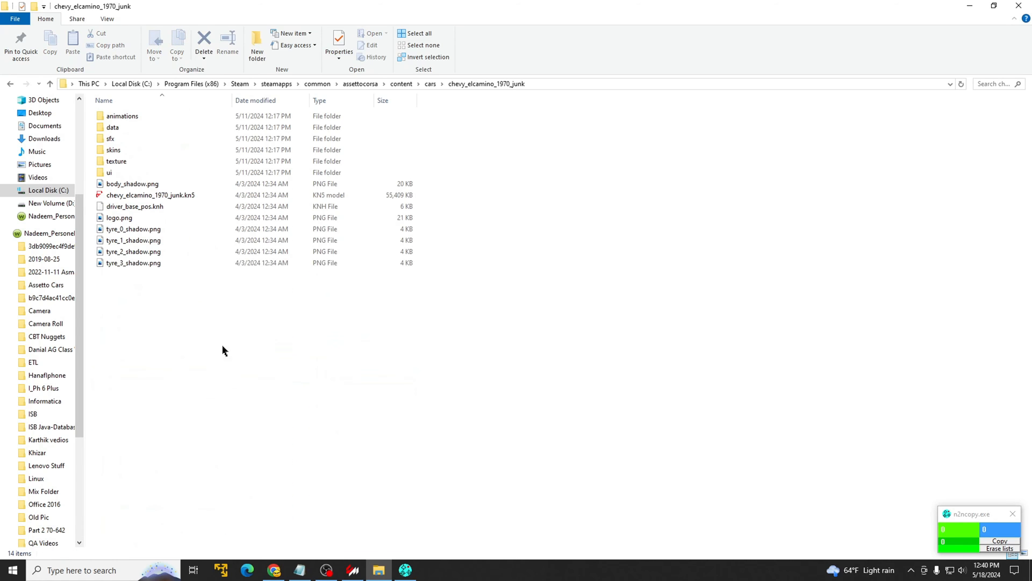
pyautogui.click(39, 85)
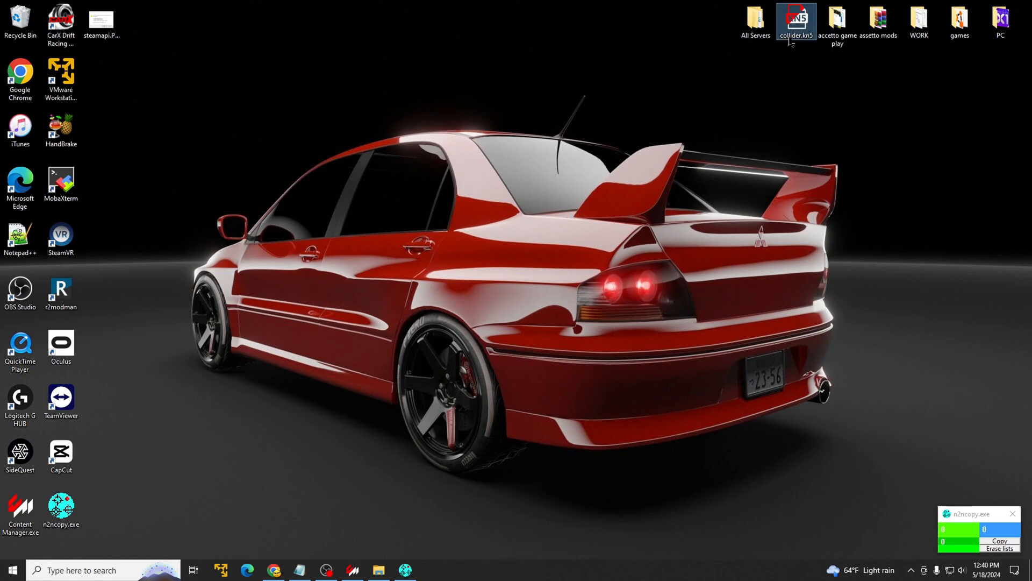
pyautogui.moveTo(794, 21)
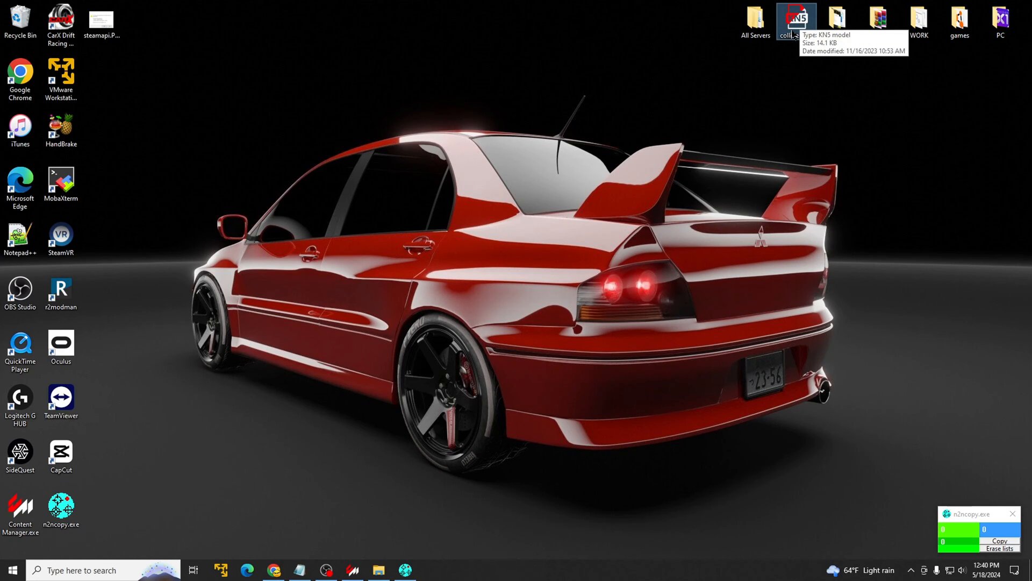
pyautogui.moveTo(808, 78)
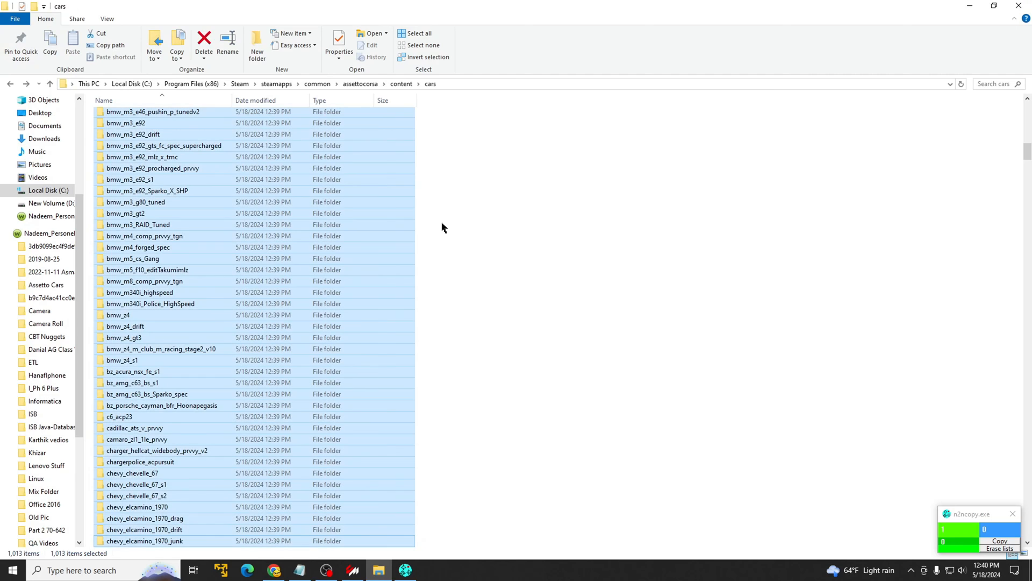
pyautogui.moveTo(324, 235)
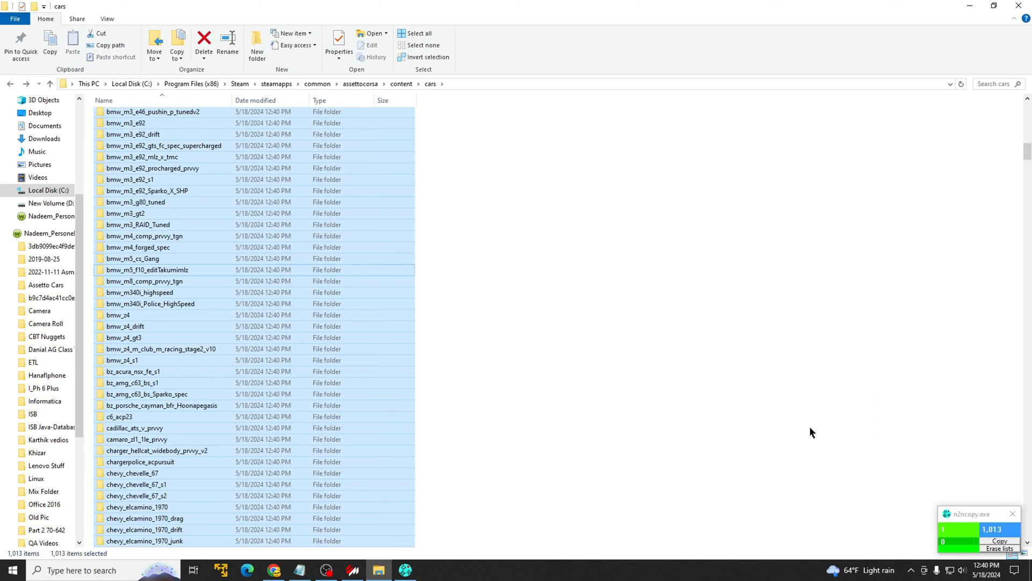
pyautogui.moveTo(800, 421)
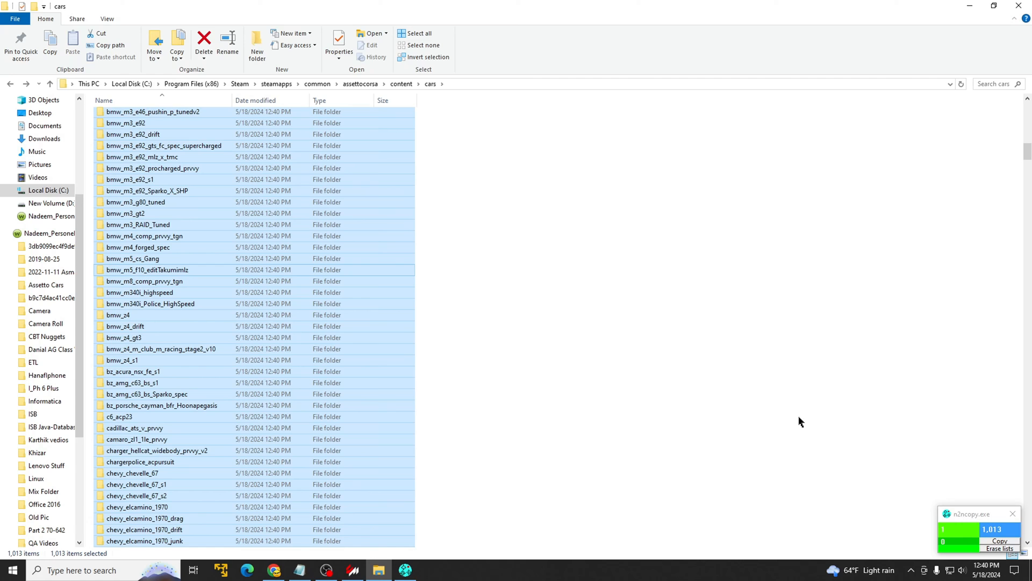
pyautogui.moveTo(1001, 45)
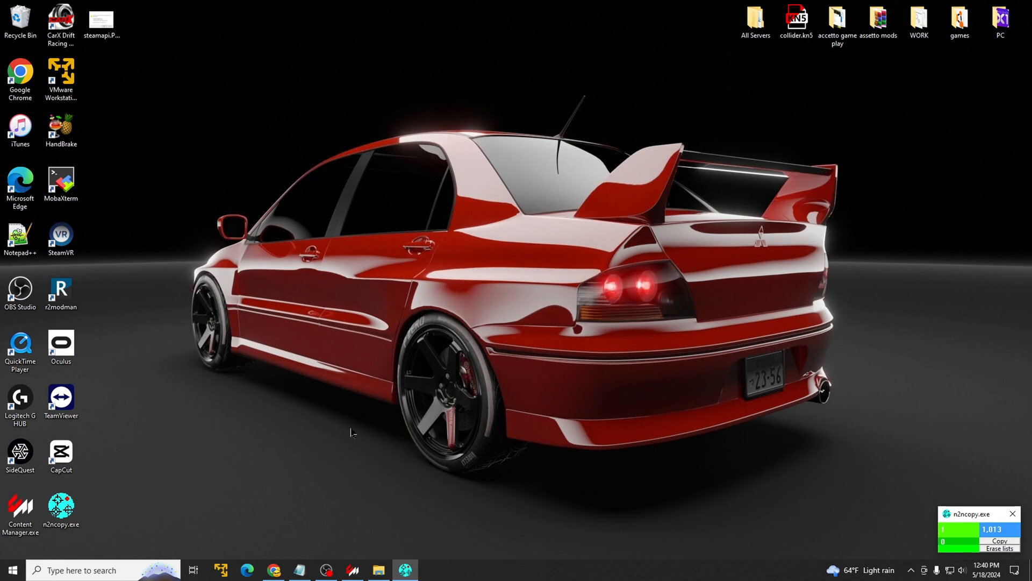
# Step: Confirm bmw_m4_forged_spec now contains the copied collider.kn5 and return to the cars listing
pyautogui.click(378, 570)
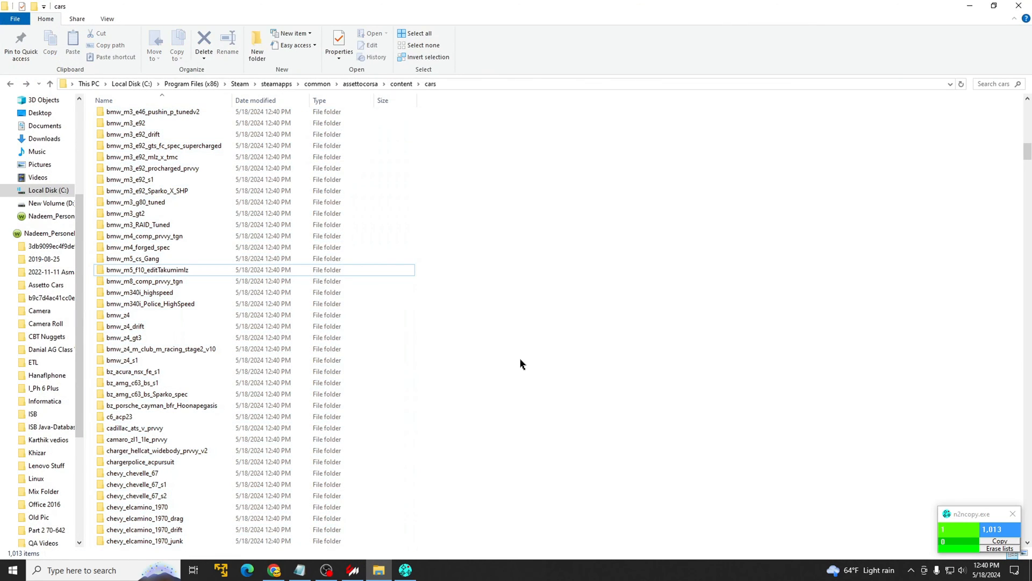
pyautogui.moveTo(207, 241)
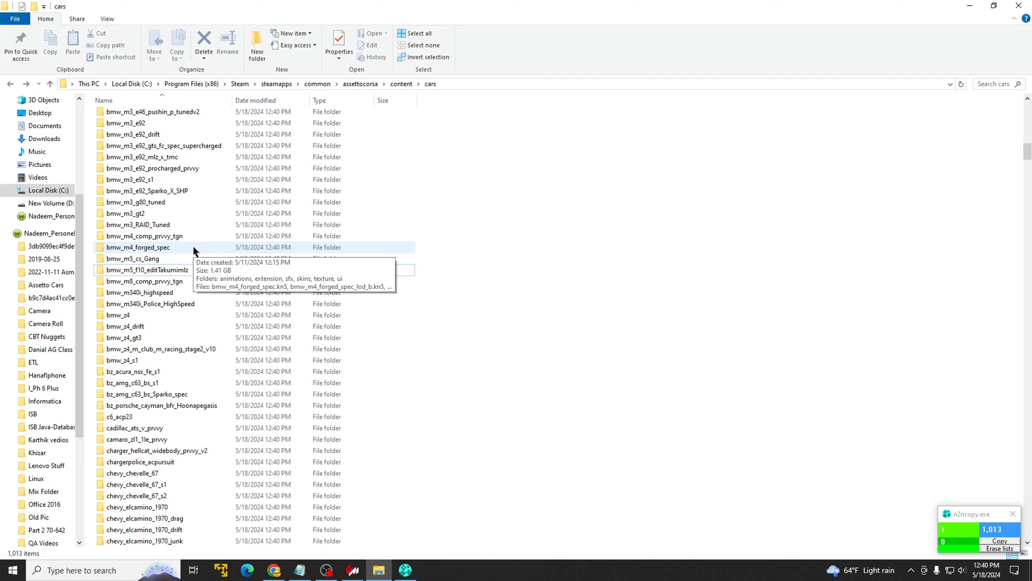
pyautogui.doubleClick(139, 248)
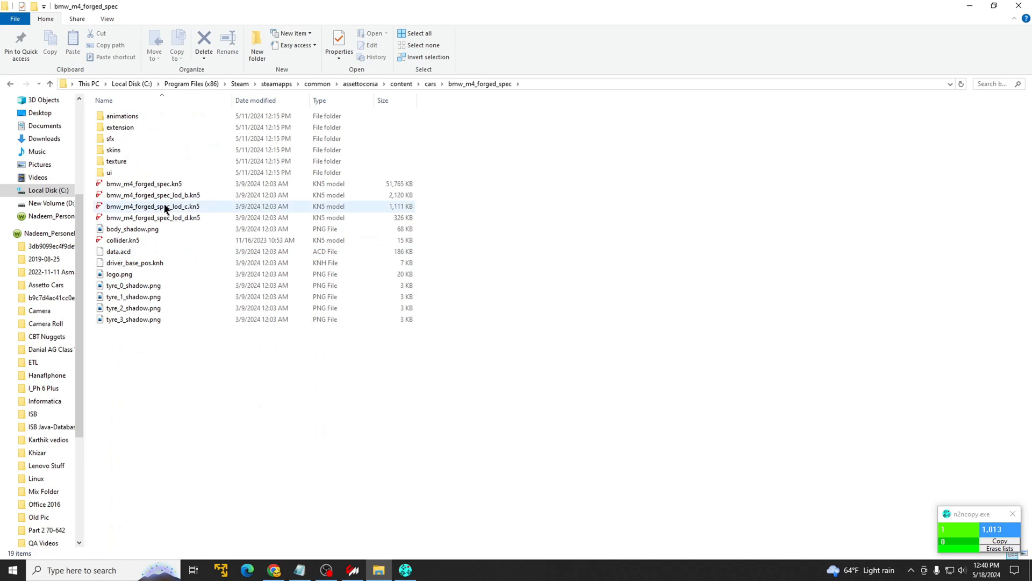
pyautogui.click(121, 241)
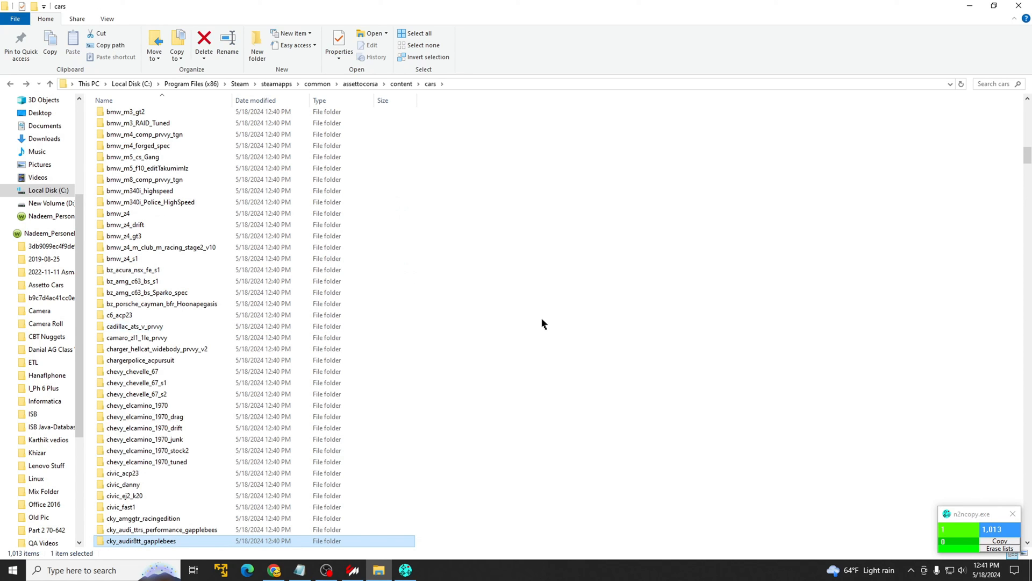
# Step: Clear the folder selection and move the n2ncopy window to the screen centre
pyautogui.scroll(-3)
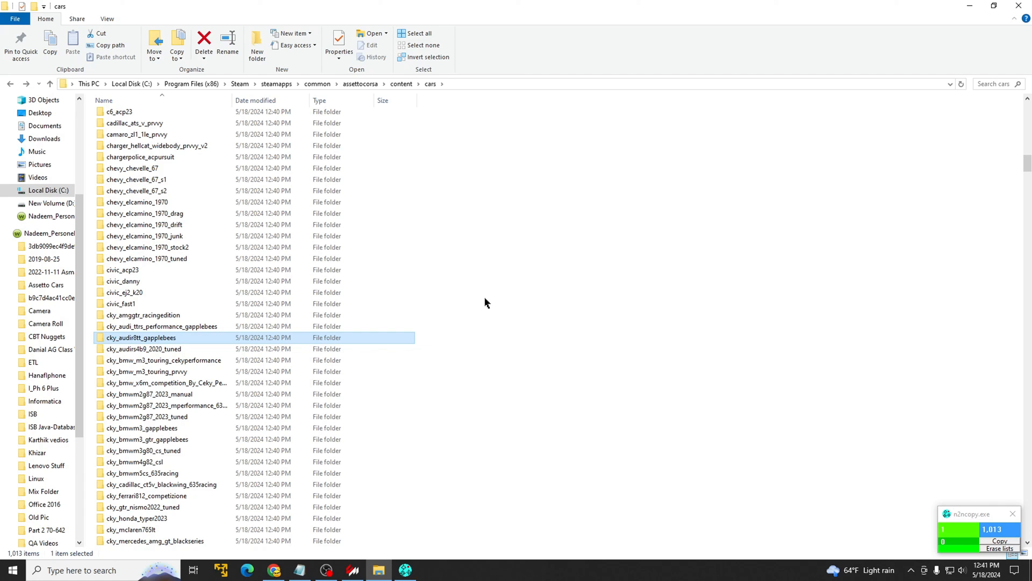
pyautogui.click(619, 296)
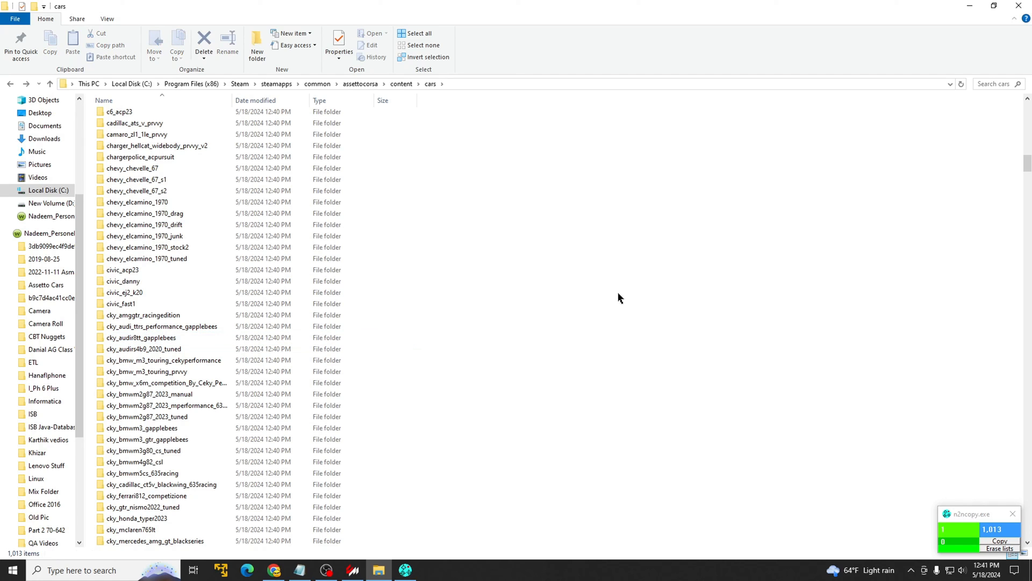
pyautogui.moveTo(974, 514); pyautogui.dragTo(781, 357)
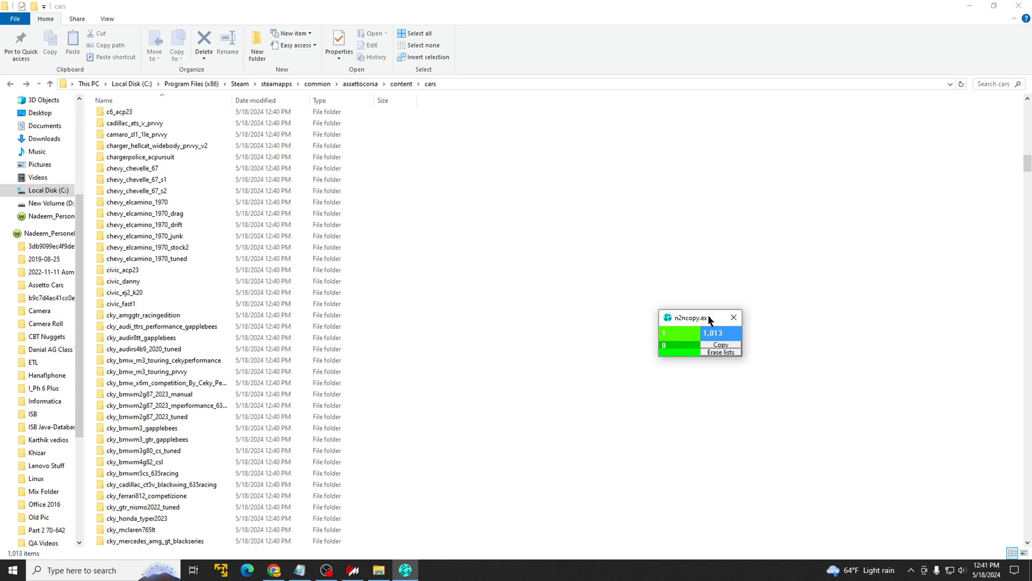
pyautogui.moveTo(715, 321)
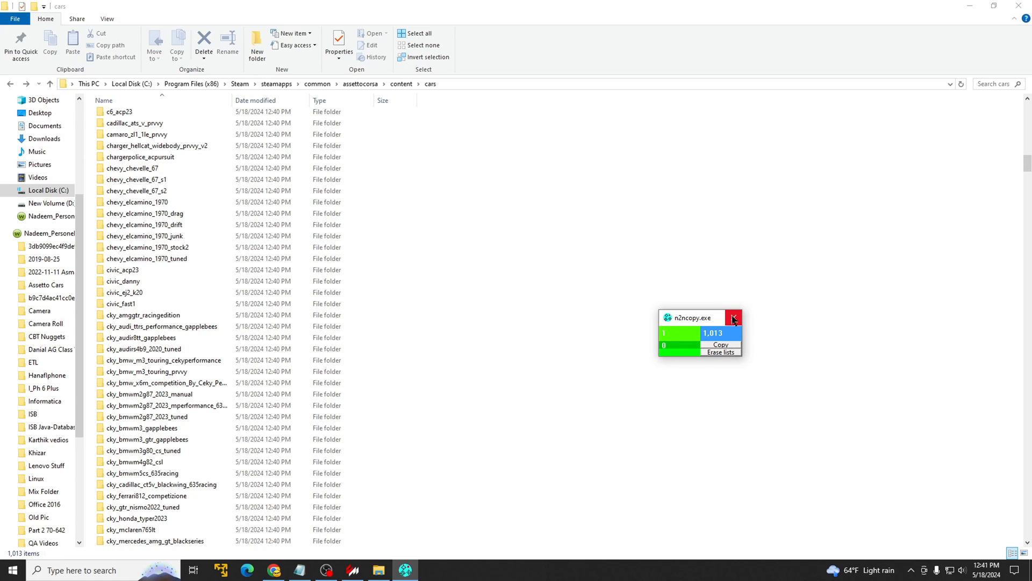
# Step: Close the n2ncopy copy tool
pyautogui.click(736, 318)
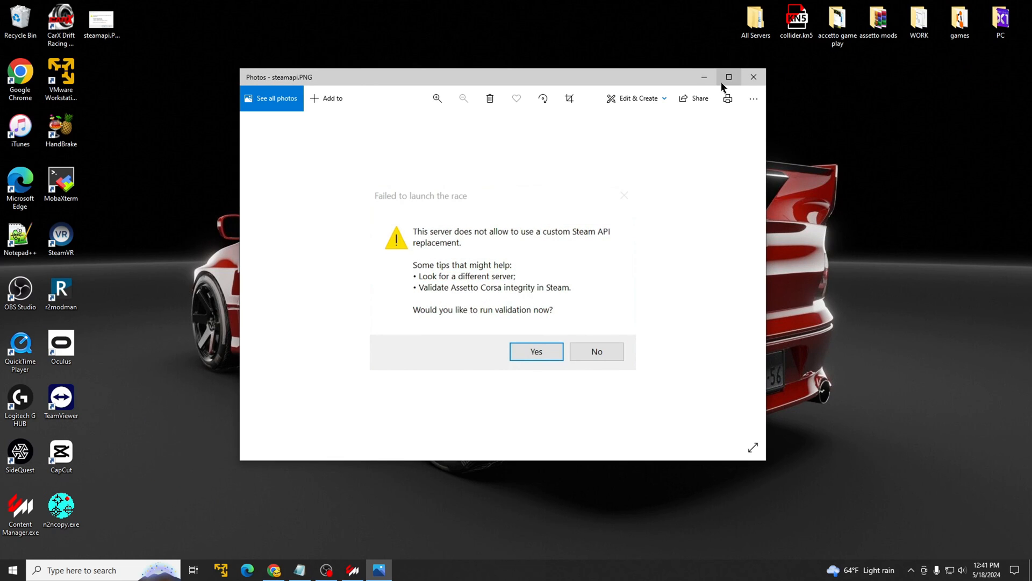
# Step: Close the Steam API launch-error screenshot, leaving the desktop
pyautogui.click(754, 76)
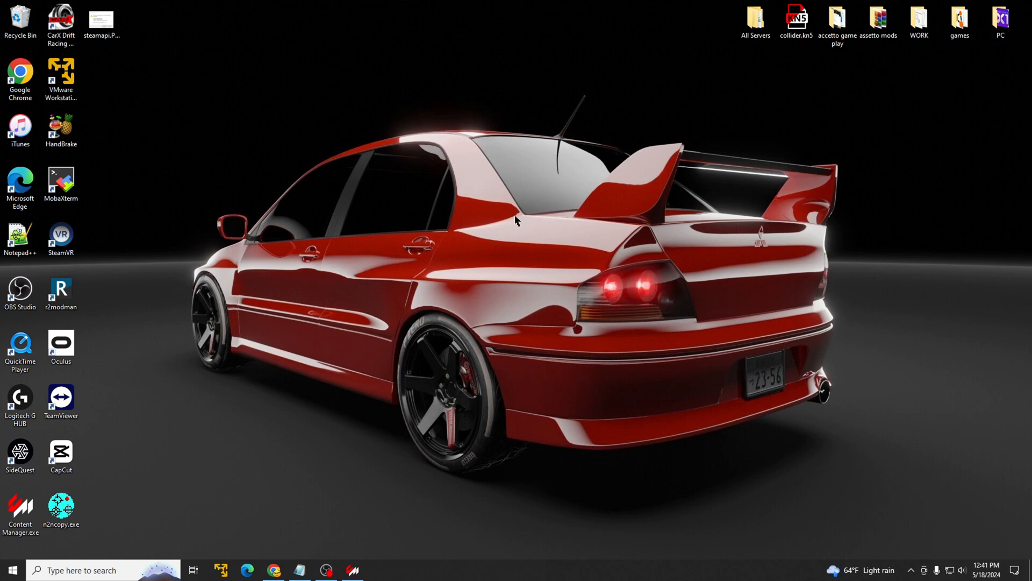
pyautogui.moveTo(416, 238)
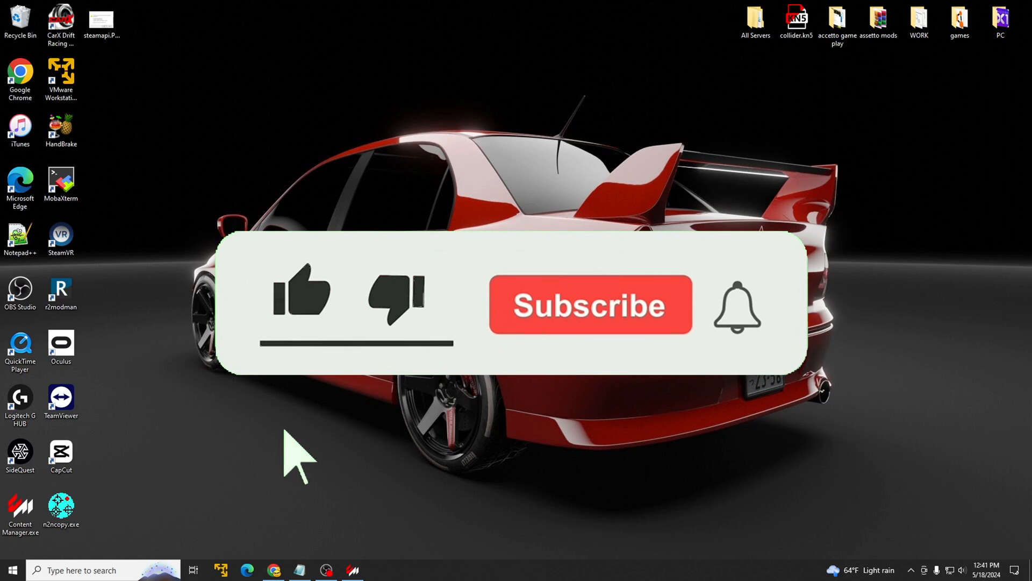
pyautogui.click(305, 298)
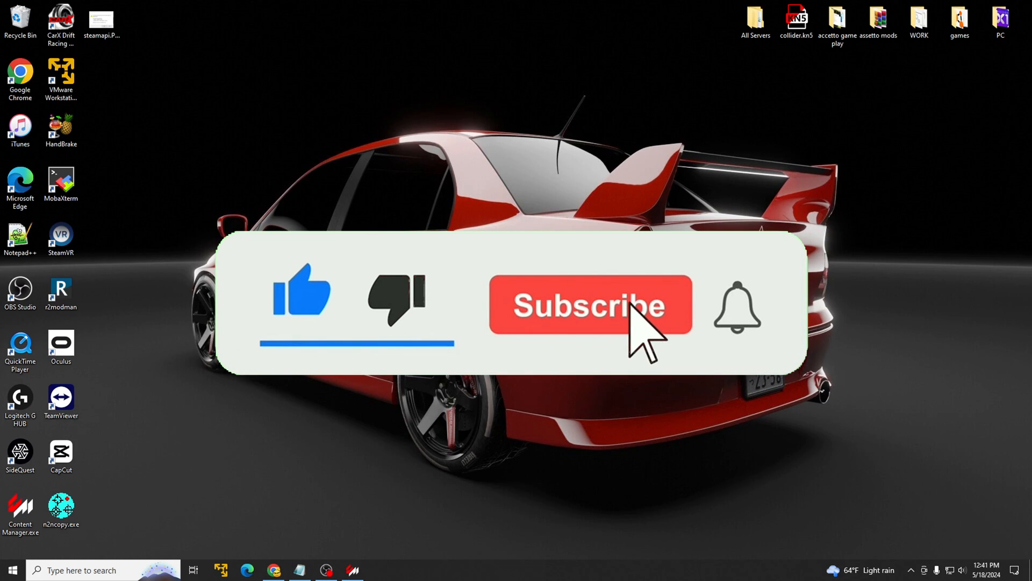
pyautogui.click(590, 305)
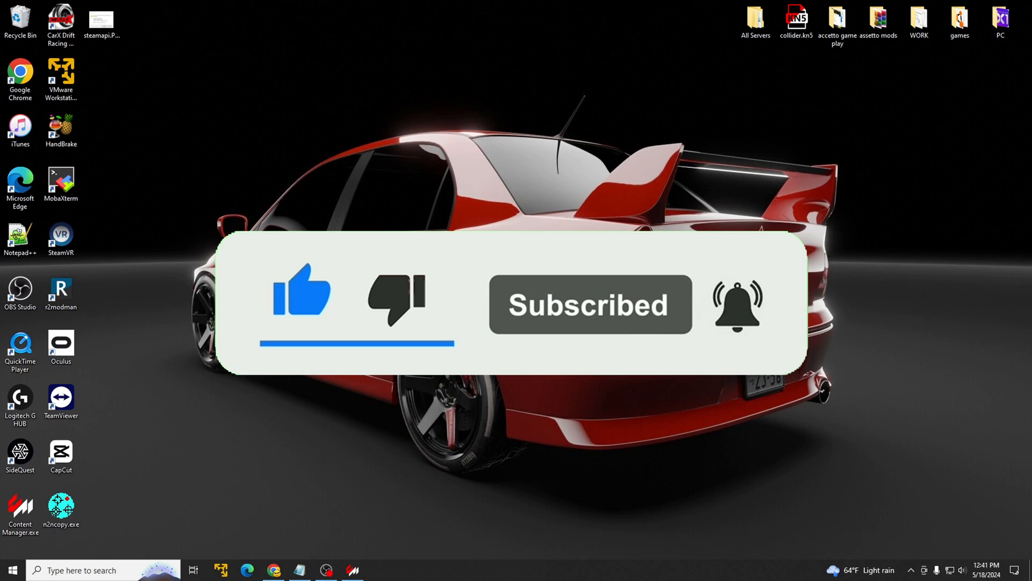